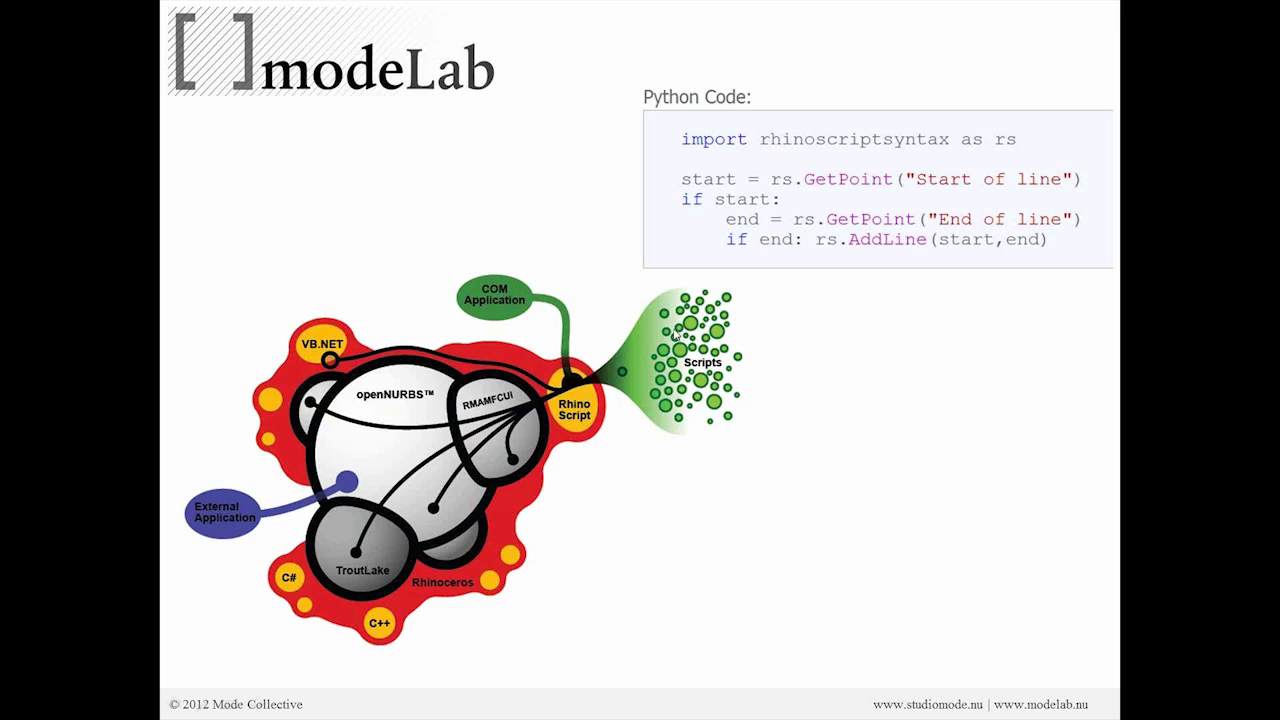
mouse_move(728, 340)
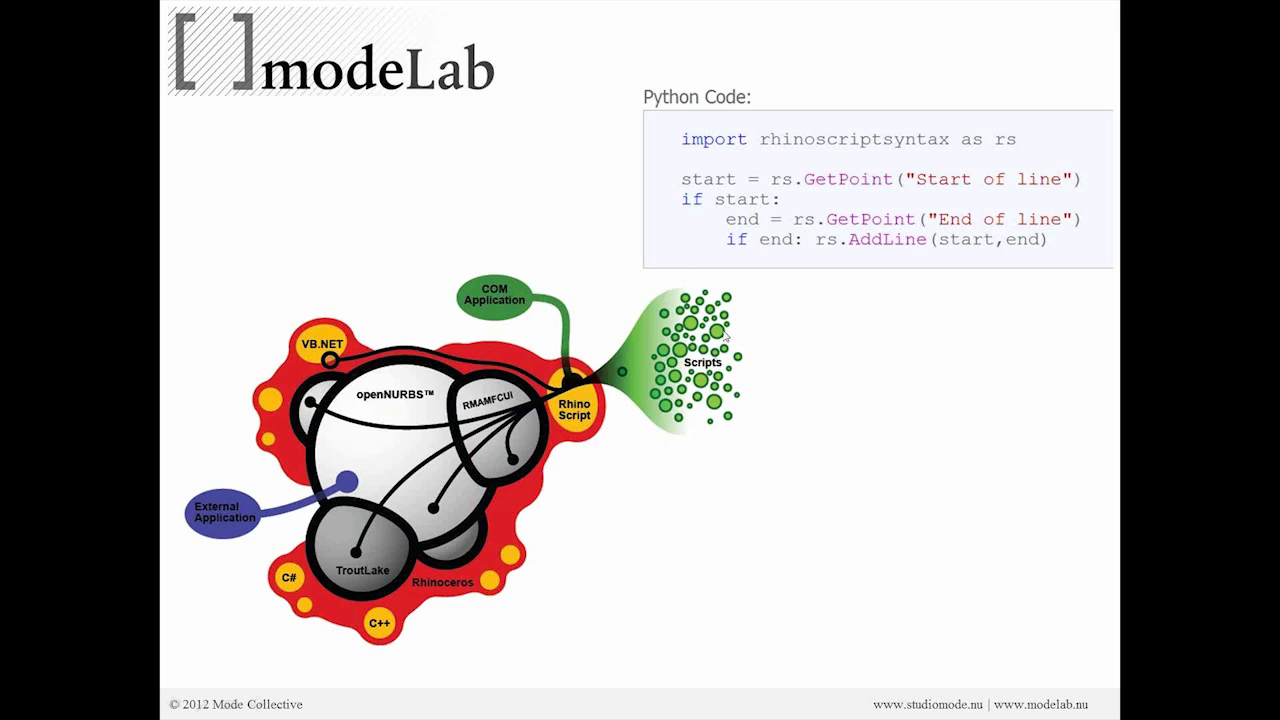
mouse_move(600, 373)
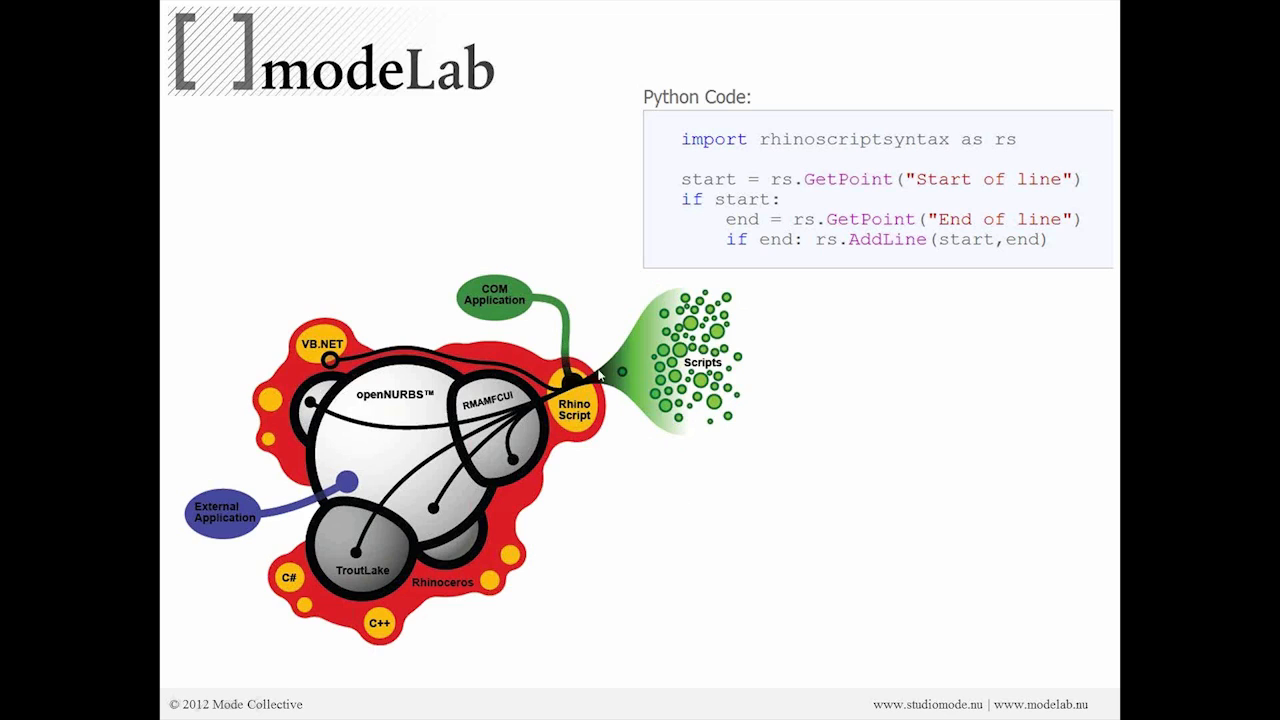
mouse_move(558, 365)
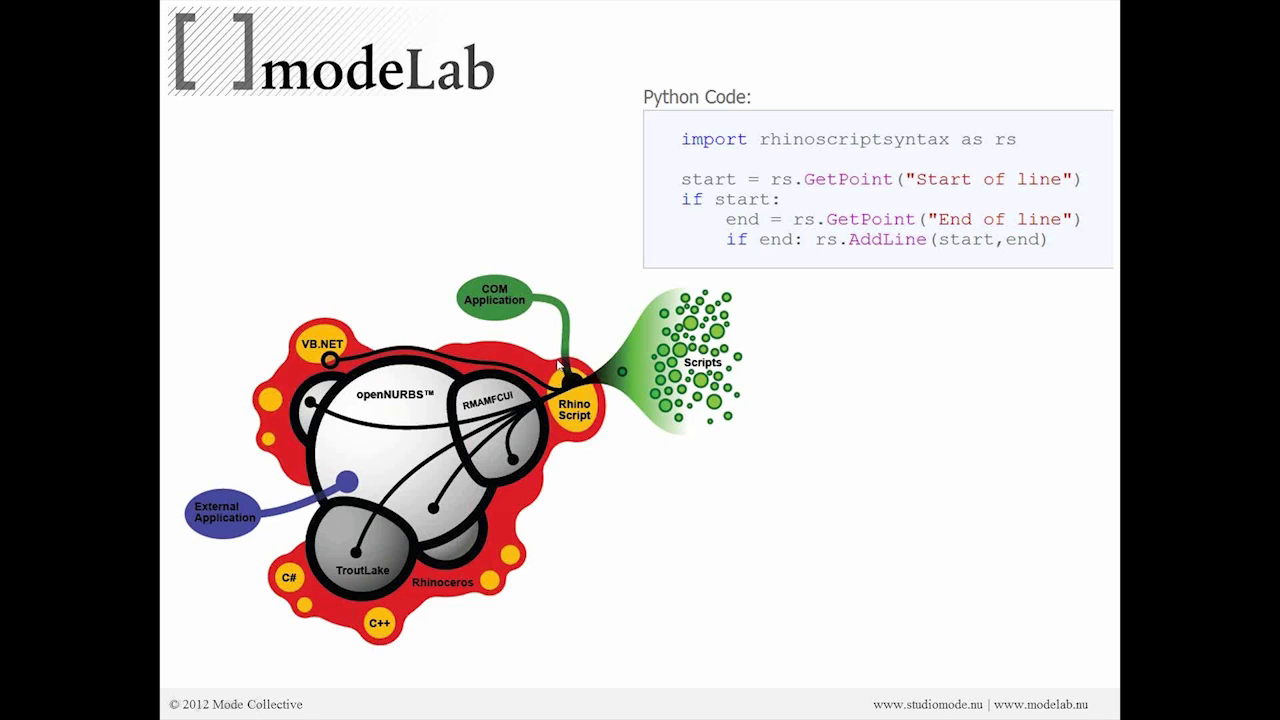
mouse_move(752, 148)
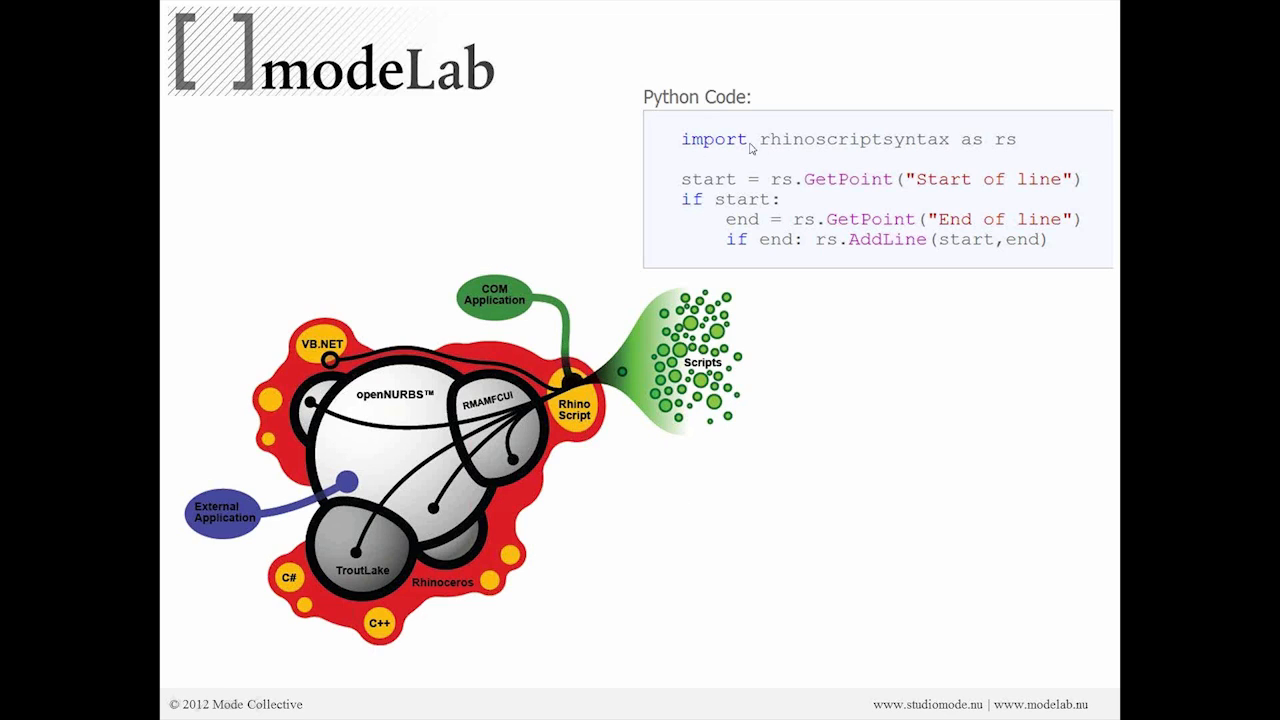
mouse_move(395, 521)
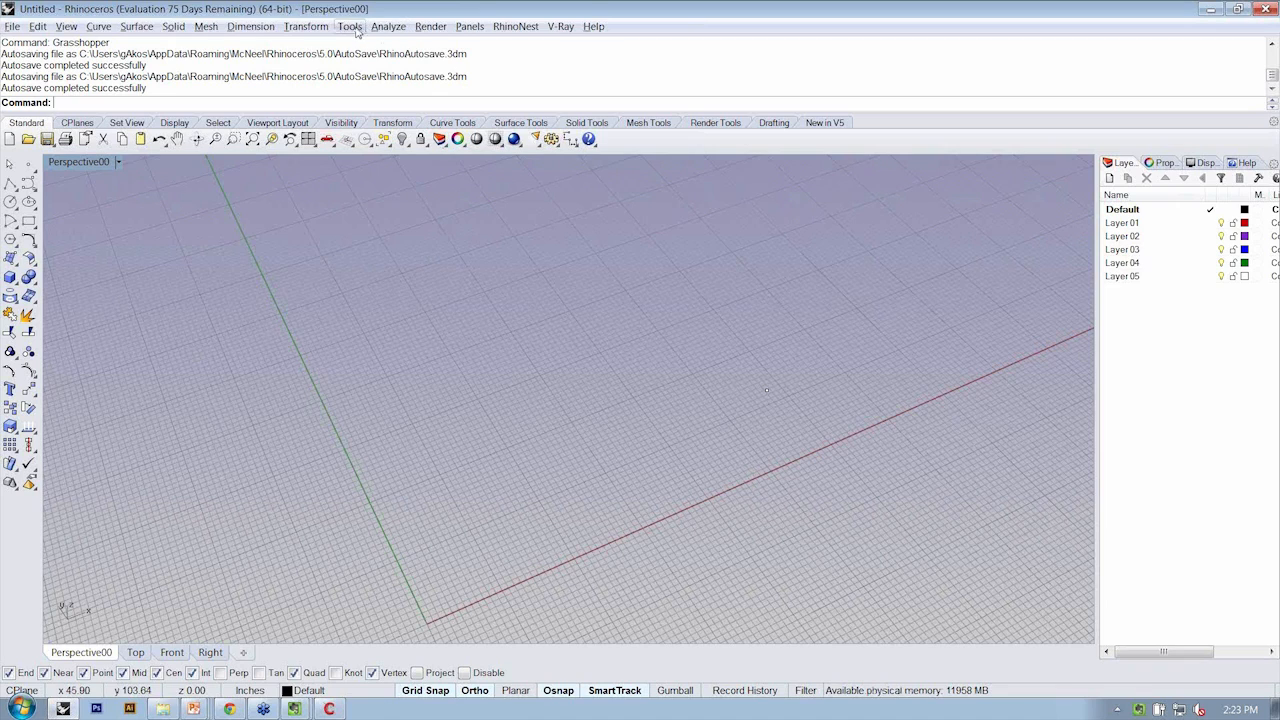
mouse_move(389, 27)
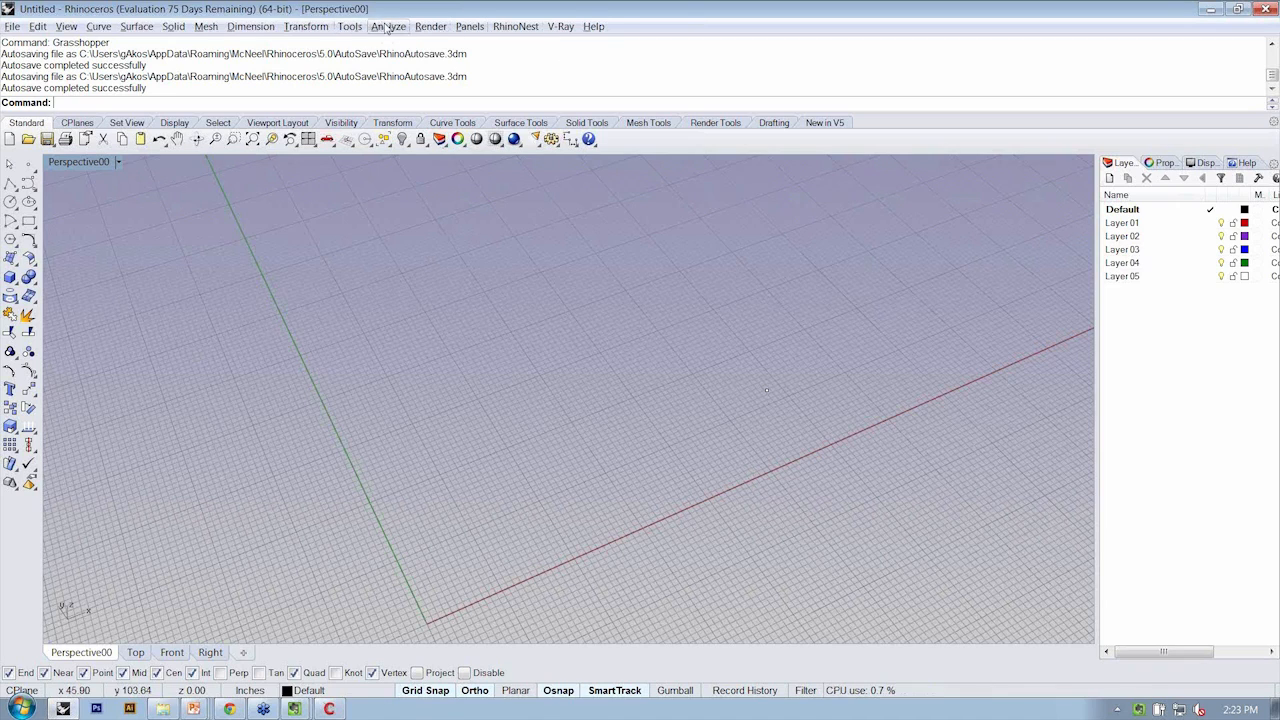
Open the Rhino Python Editor from Tools > PythonScript > Edit
click(347, 26)
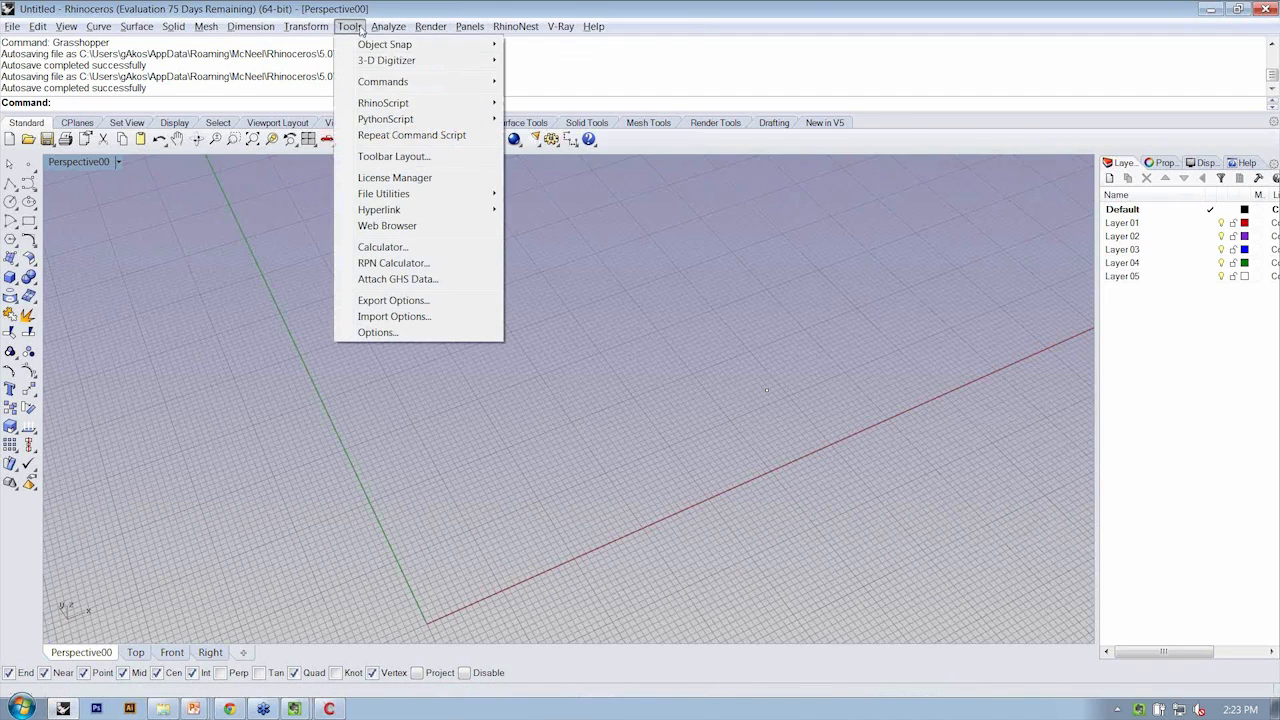
mouse_move(383, 102)
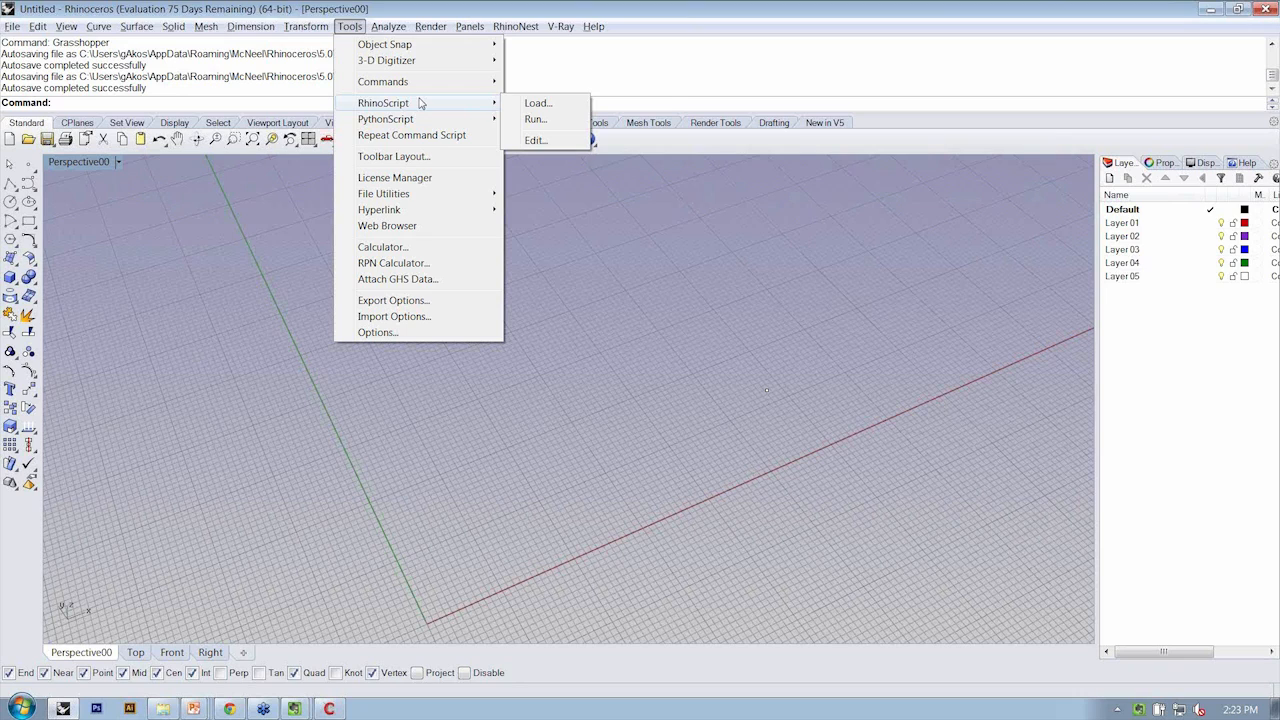
mouse_move(419, 119)
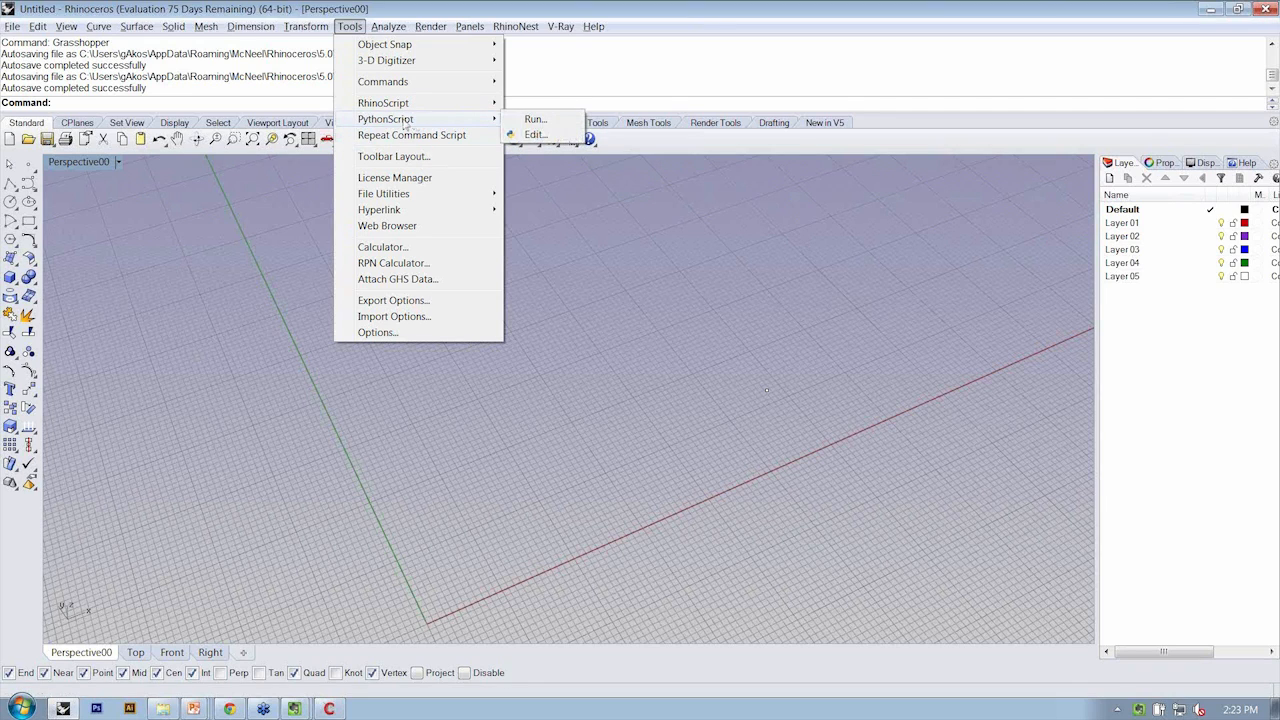
mouse_move(385, 103)
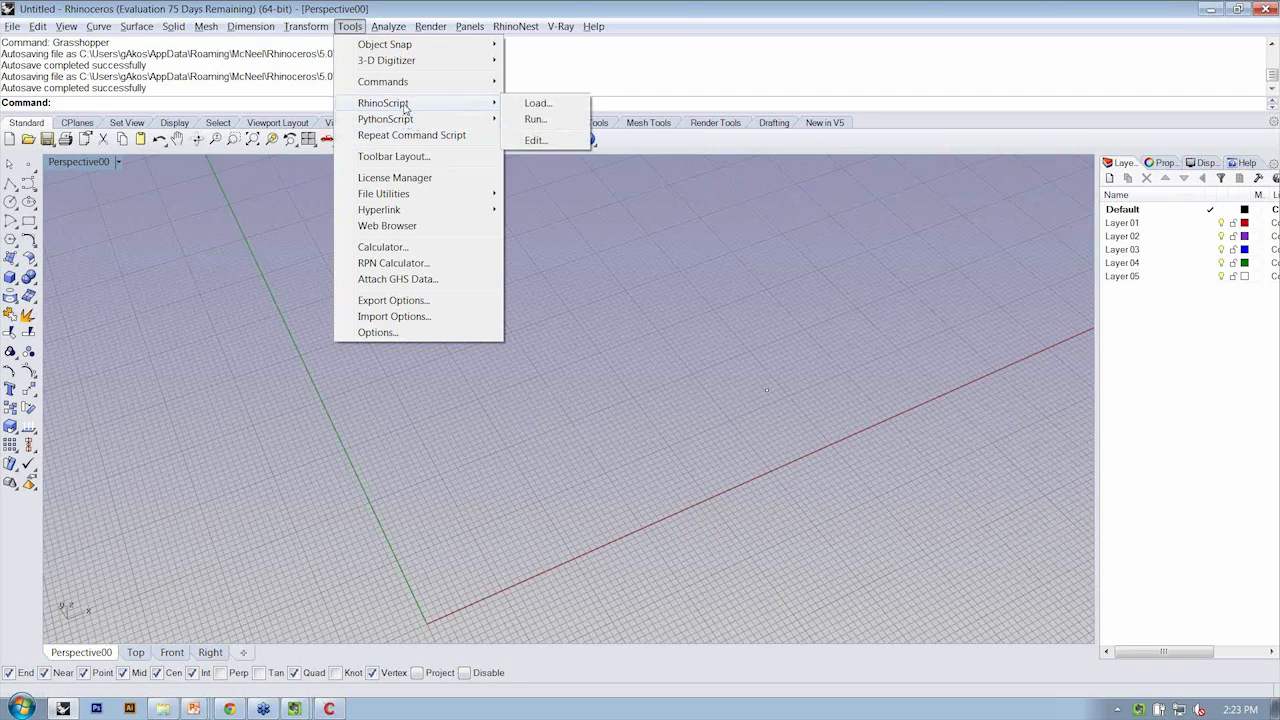
mouse_move(407, 103)
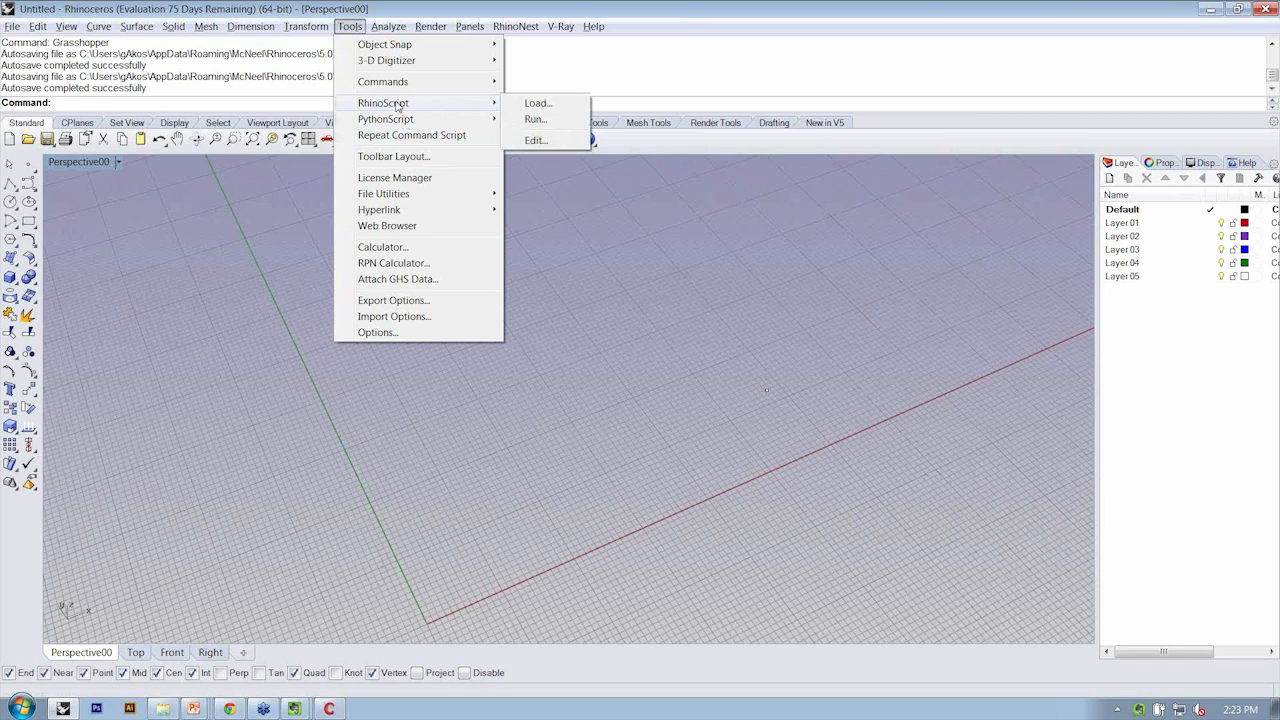
mouse_move(385, 119)
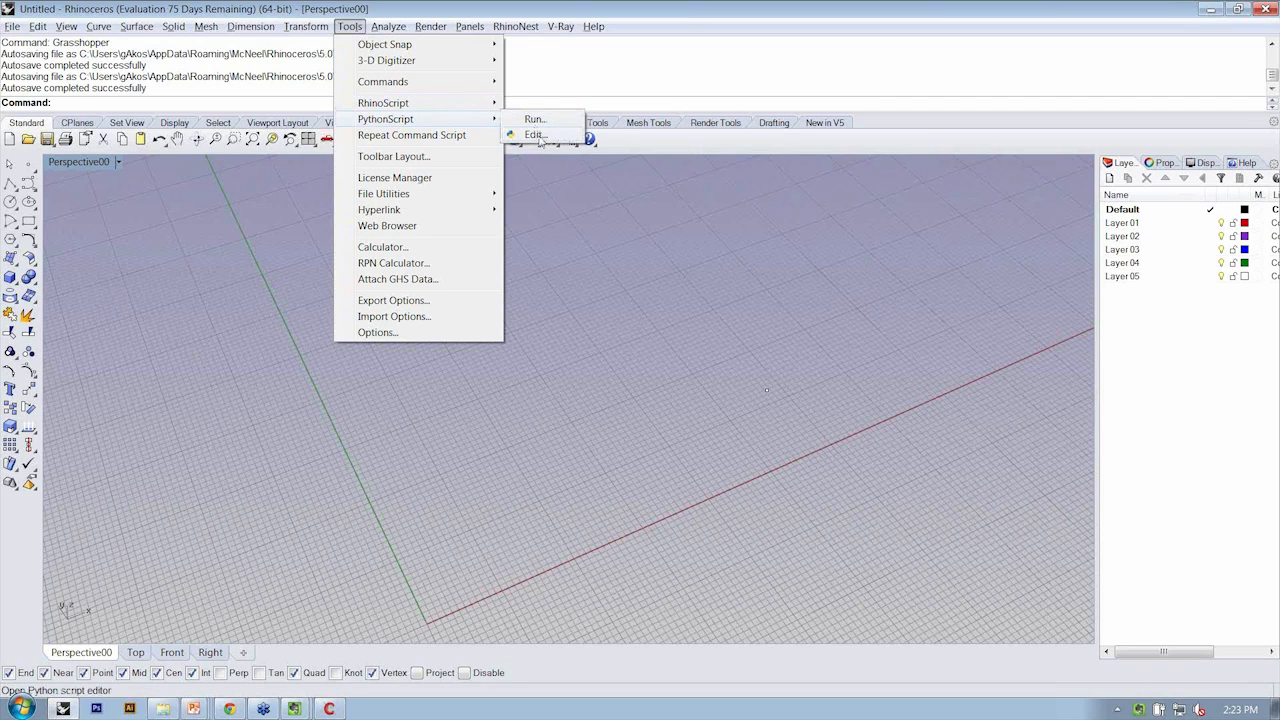
click(533, 134)
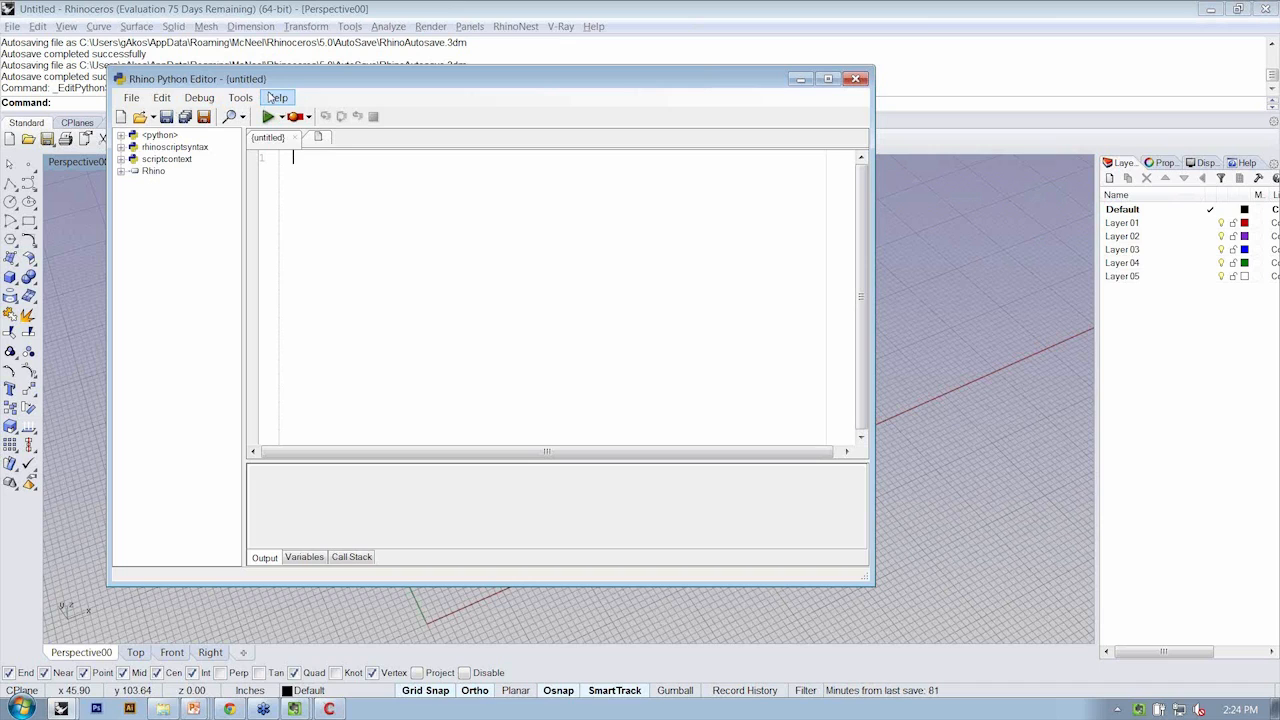
Show the Rhino.Python Programmer's Reference through the editor's Help > Python Help
click(277, 97)
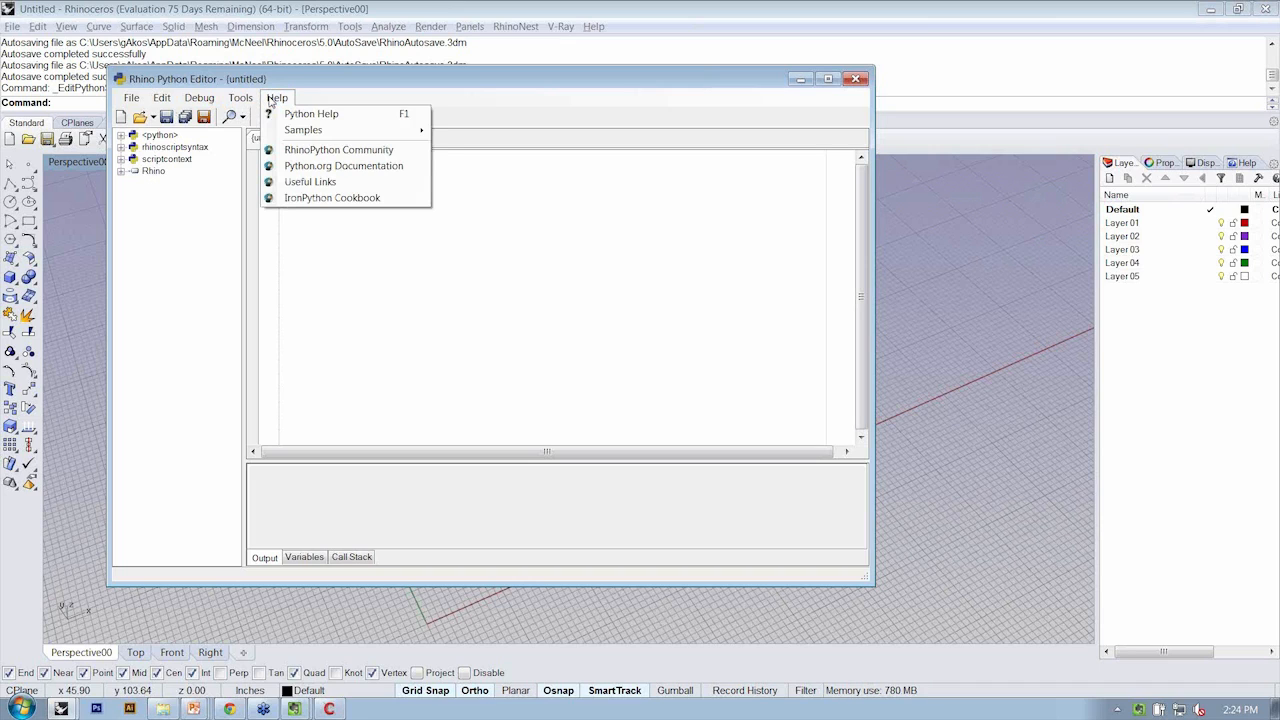
mouse_move(350, 120)
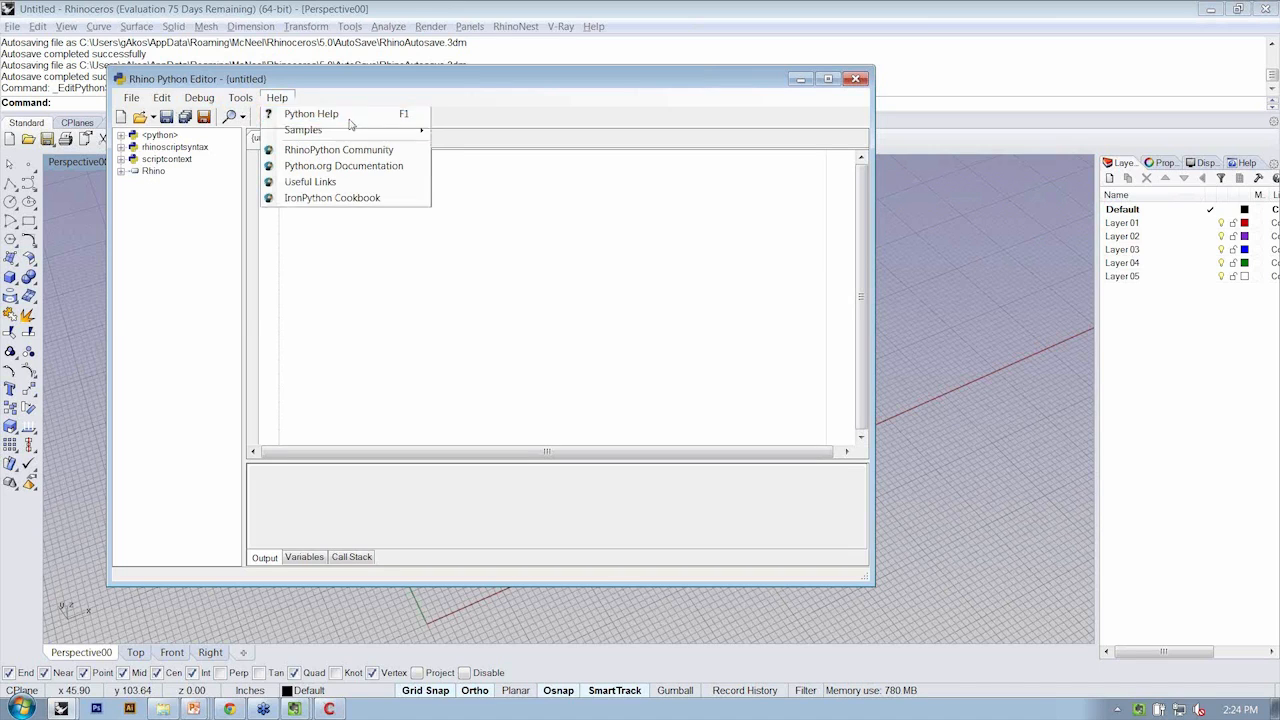
click(311, 113)
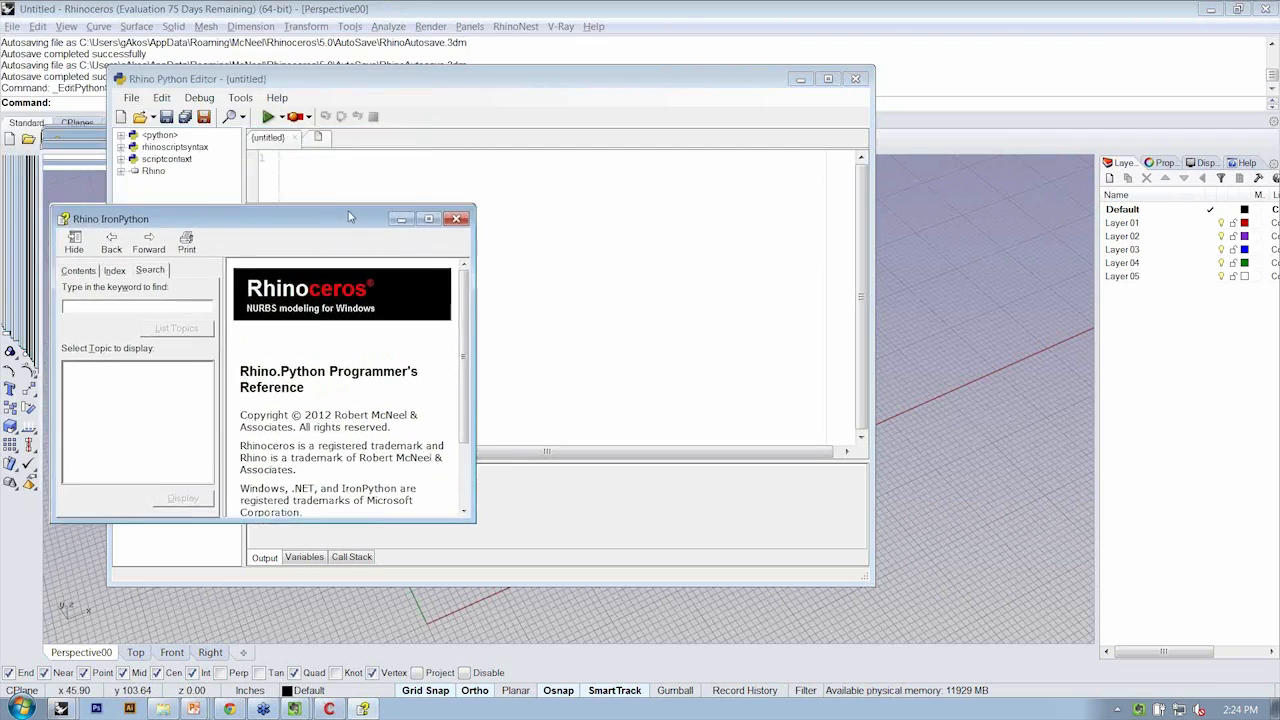
Look up AddLine in the reference's Index and open its help topic
drag(110, 218, 25, 28)
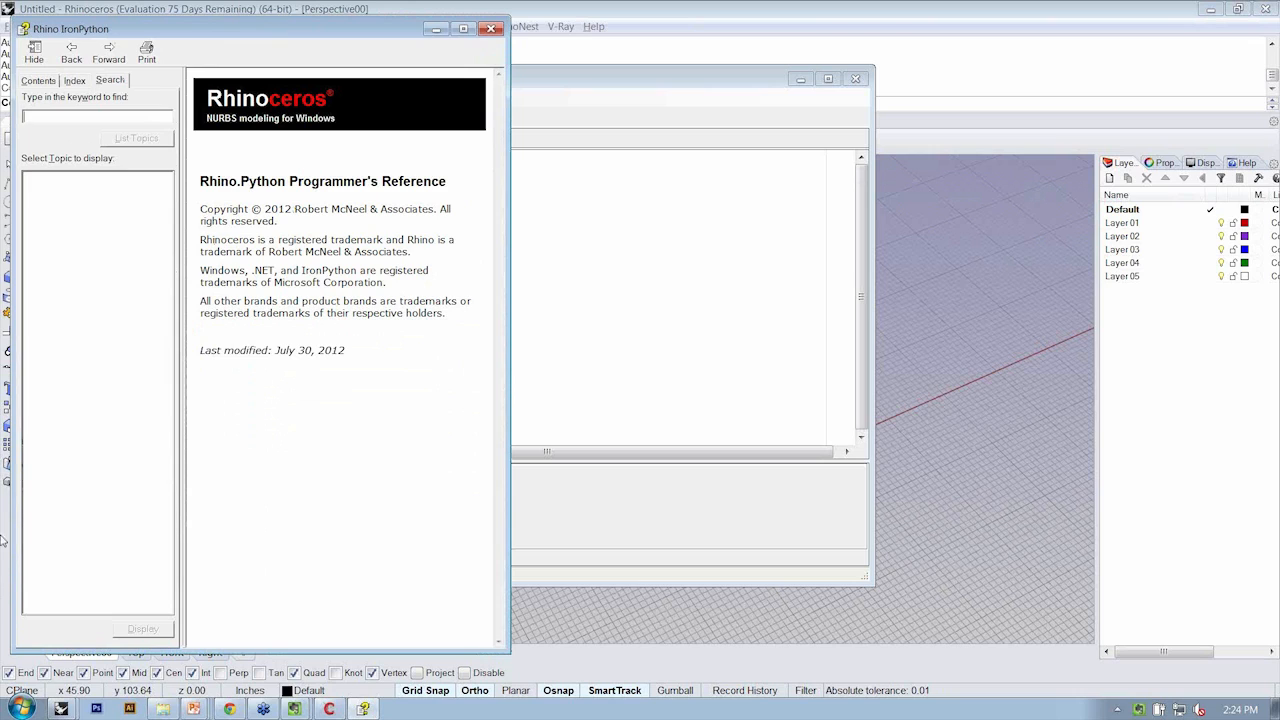
click(48, 81)
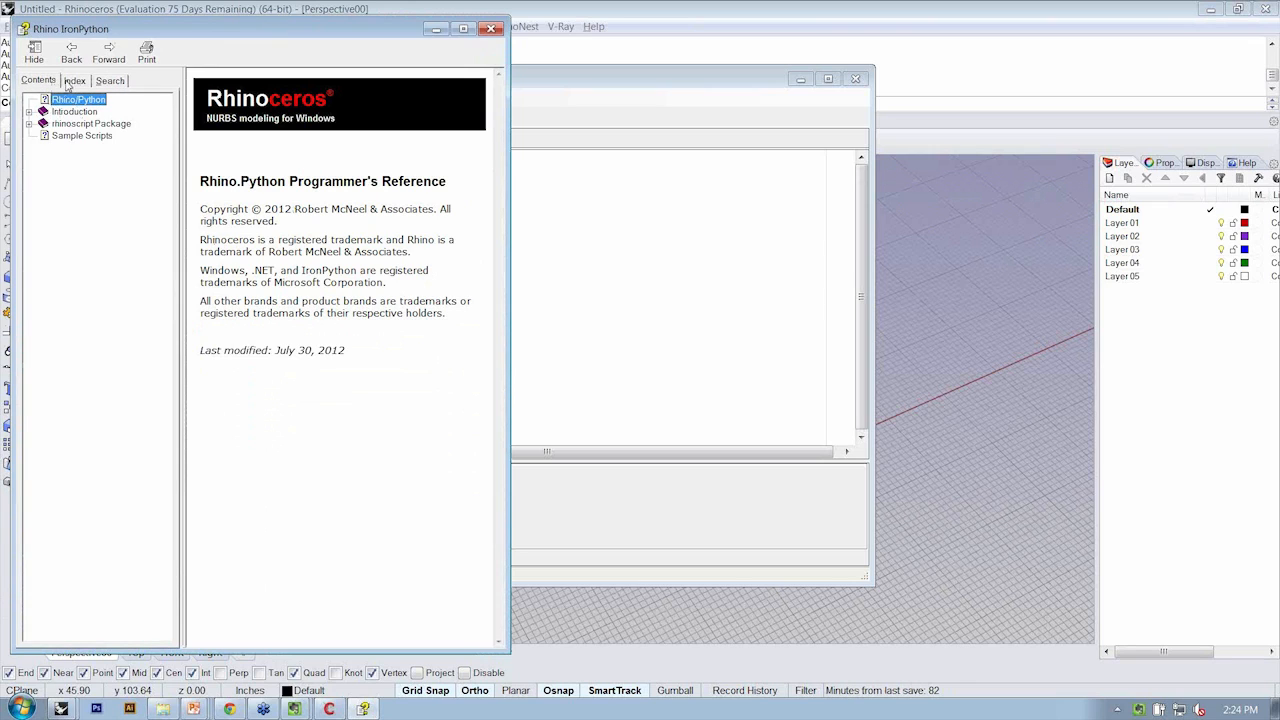
click(75, 81)
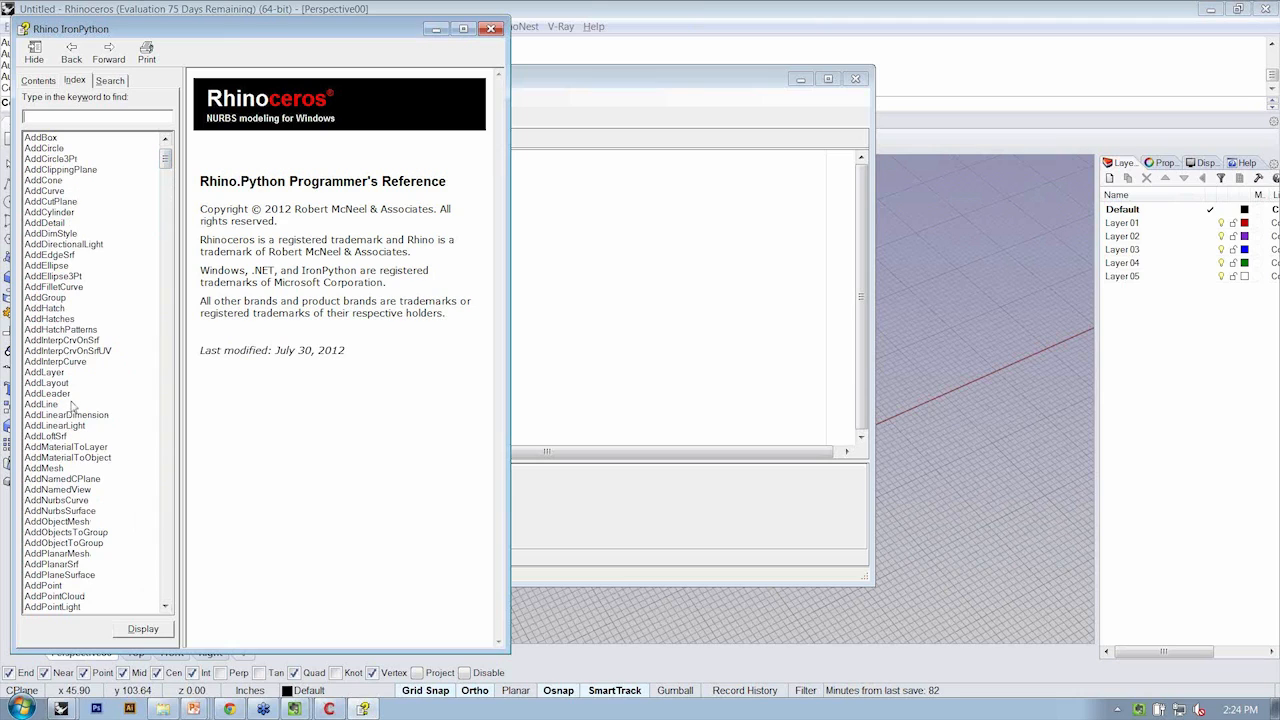
click(42, 403)
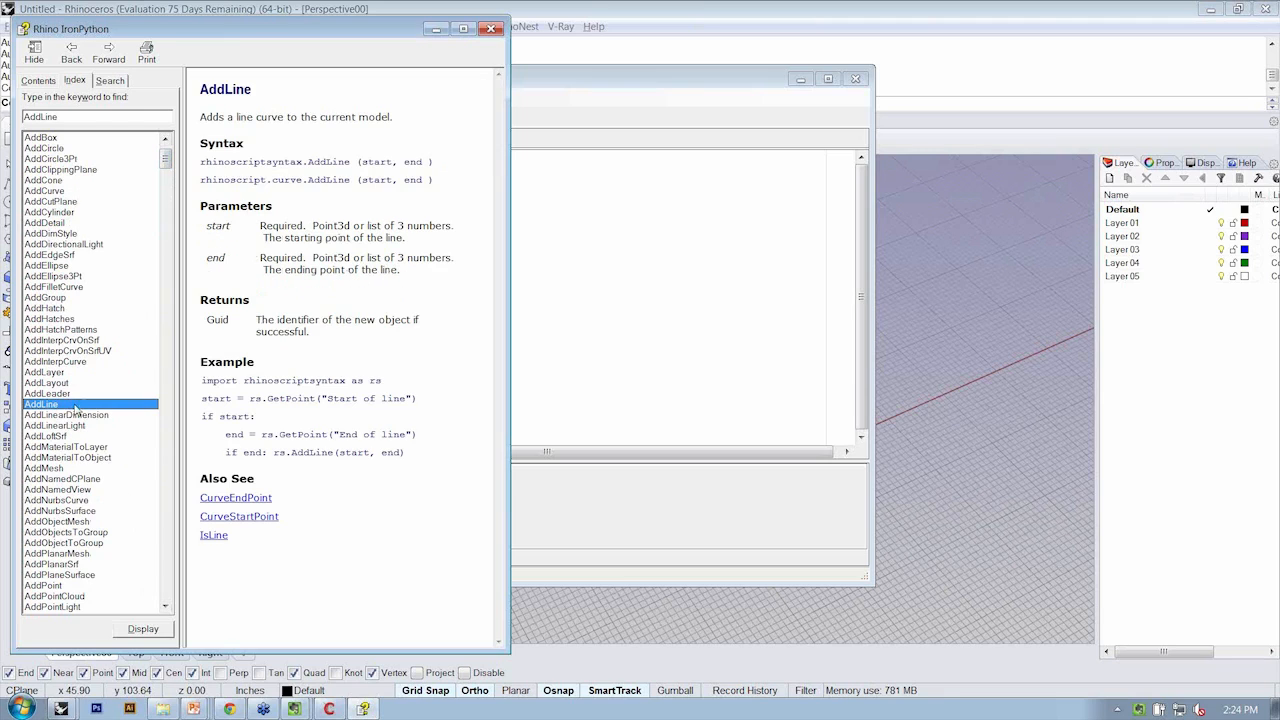
mouse_move(140, 552)
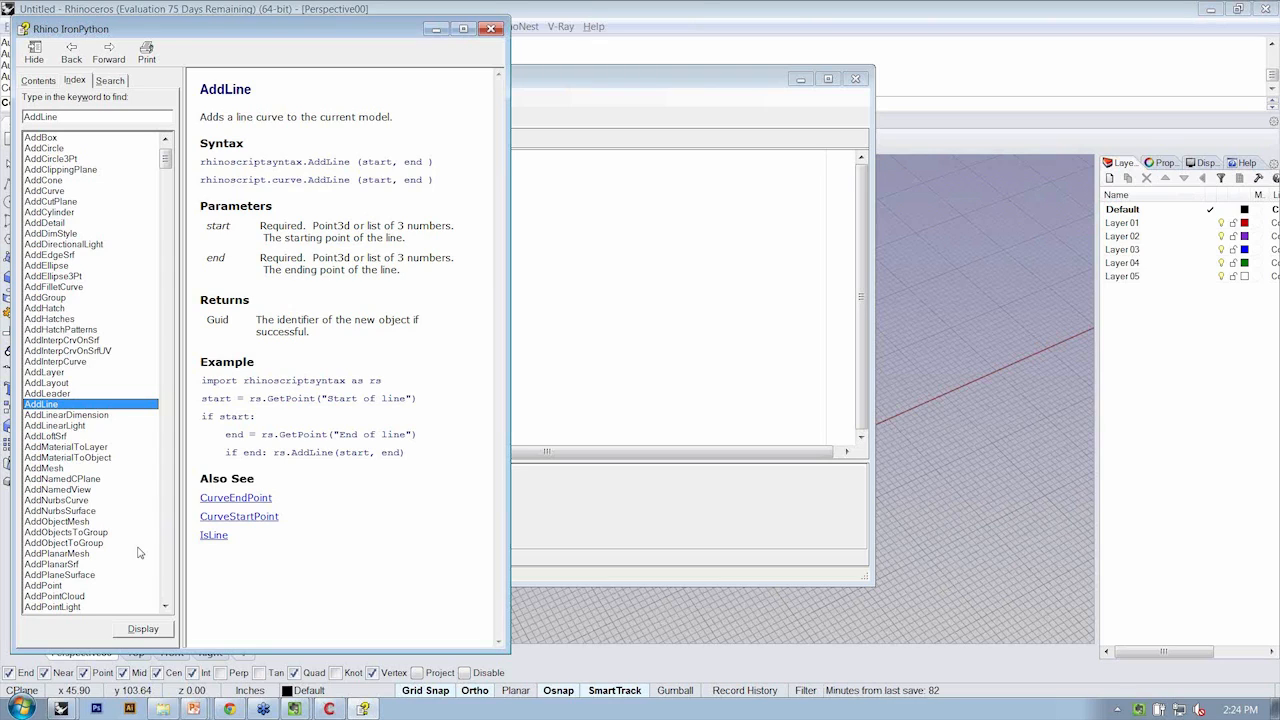
mouse_move(143, 256)
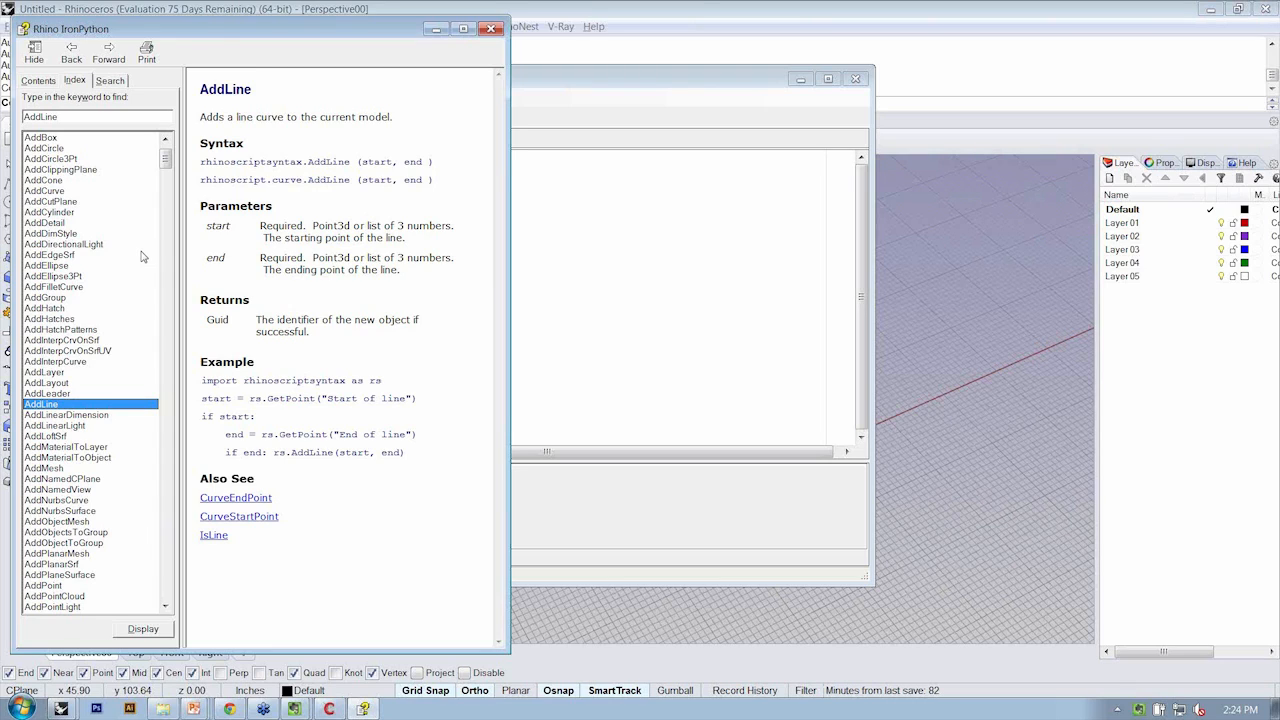
double_click(258, 161)
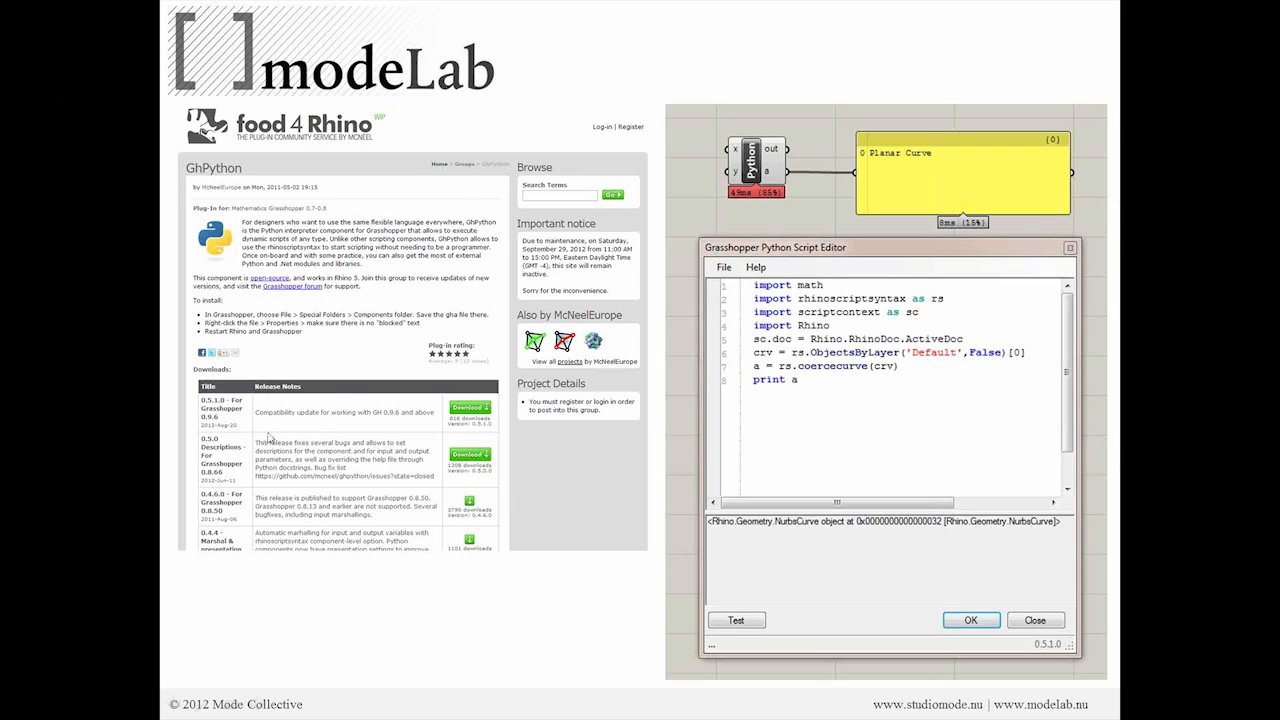
mouse_move(750, 369)
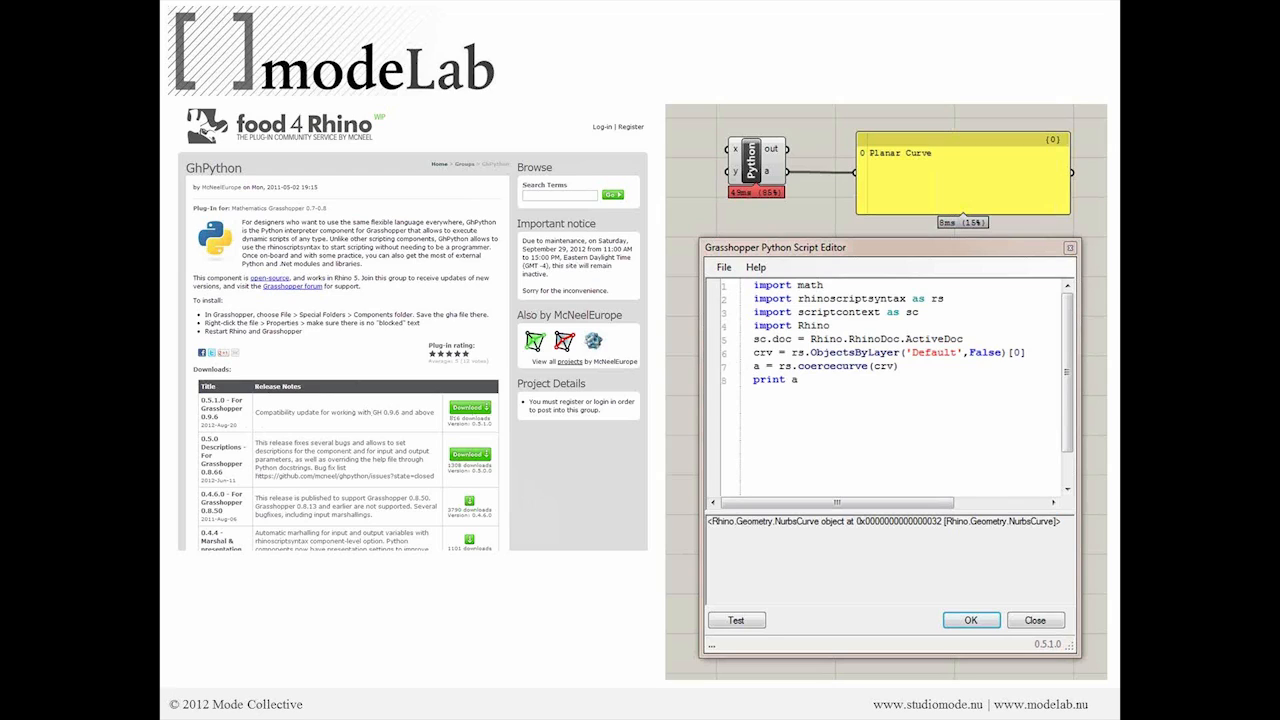
mouse_move(969, 146)
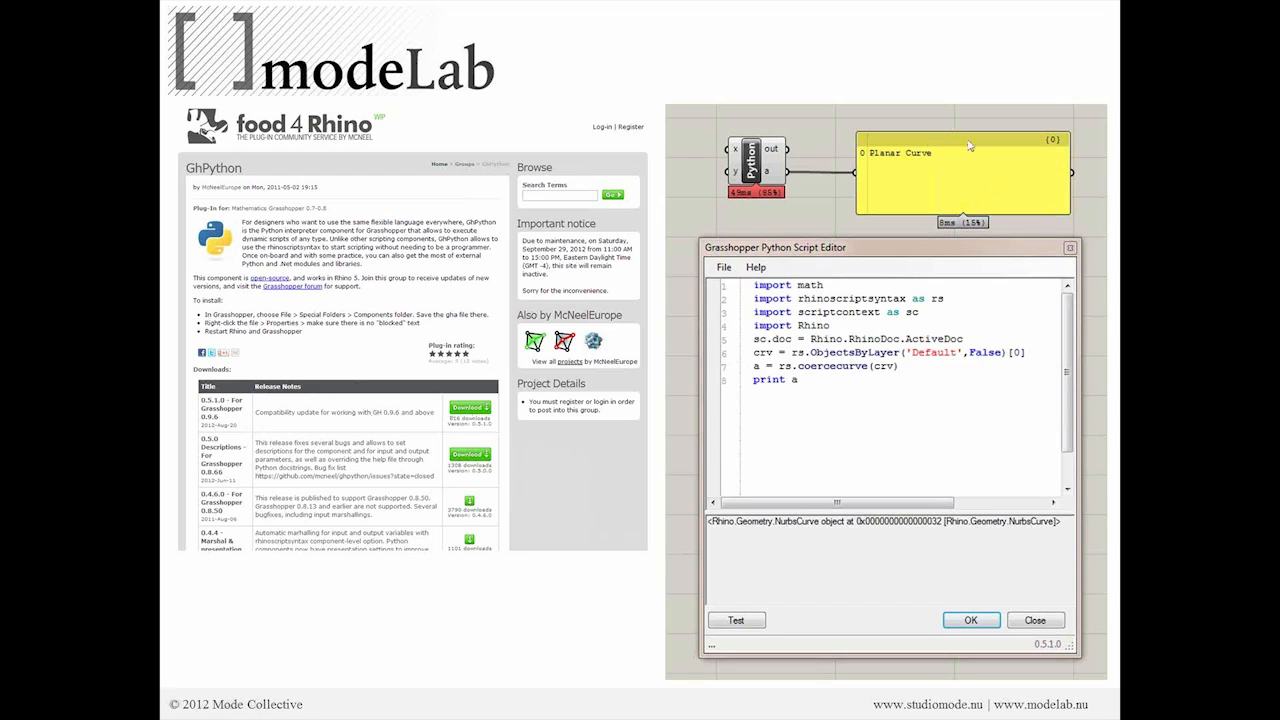
mouse_move(1150, 411)
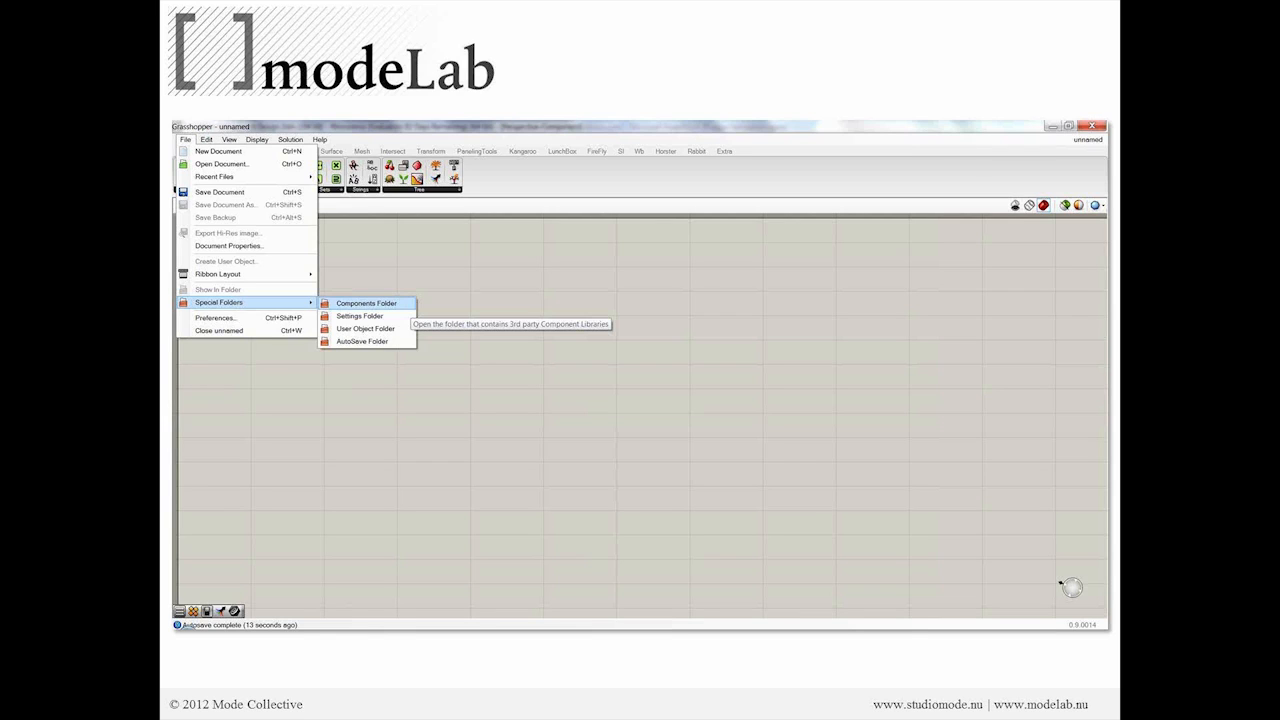
Advance the slides to the File > Special Folders > Components Folder slide
click(366, 303)
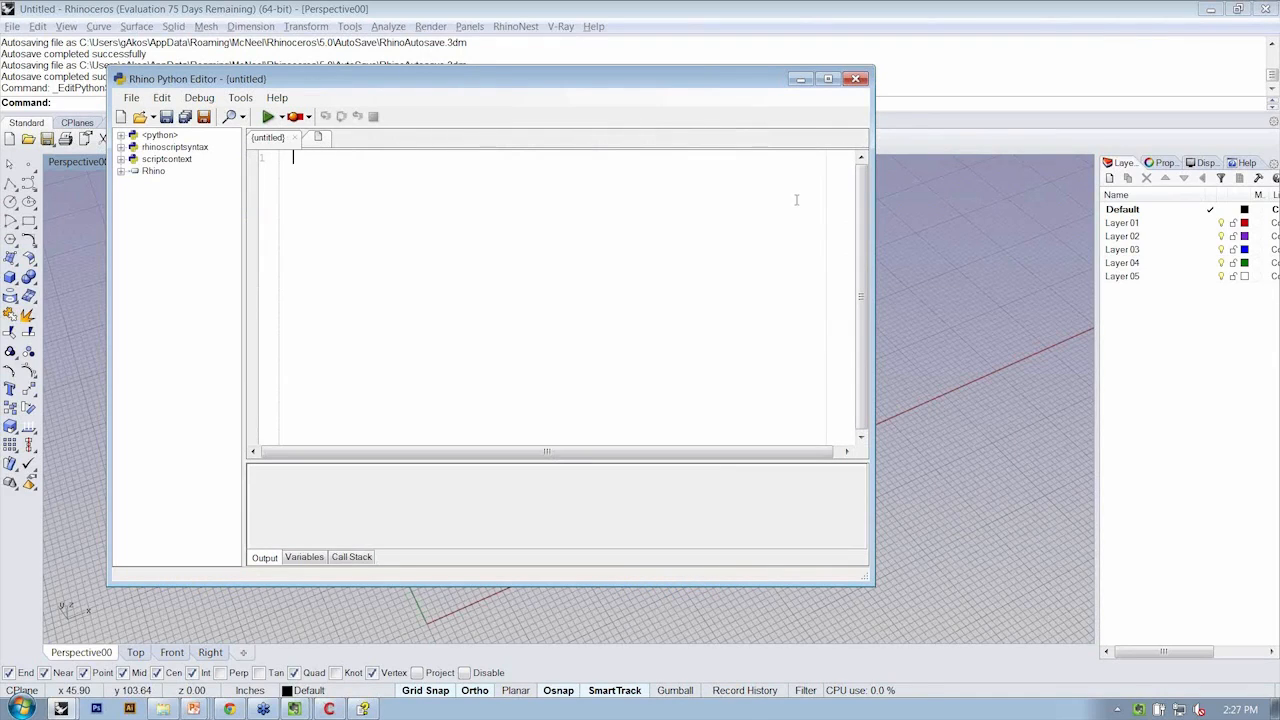
Close the empty Python editor and launch Grasshopper from the command line
click(856, 78)
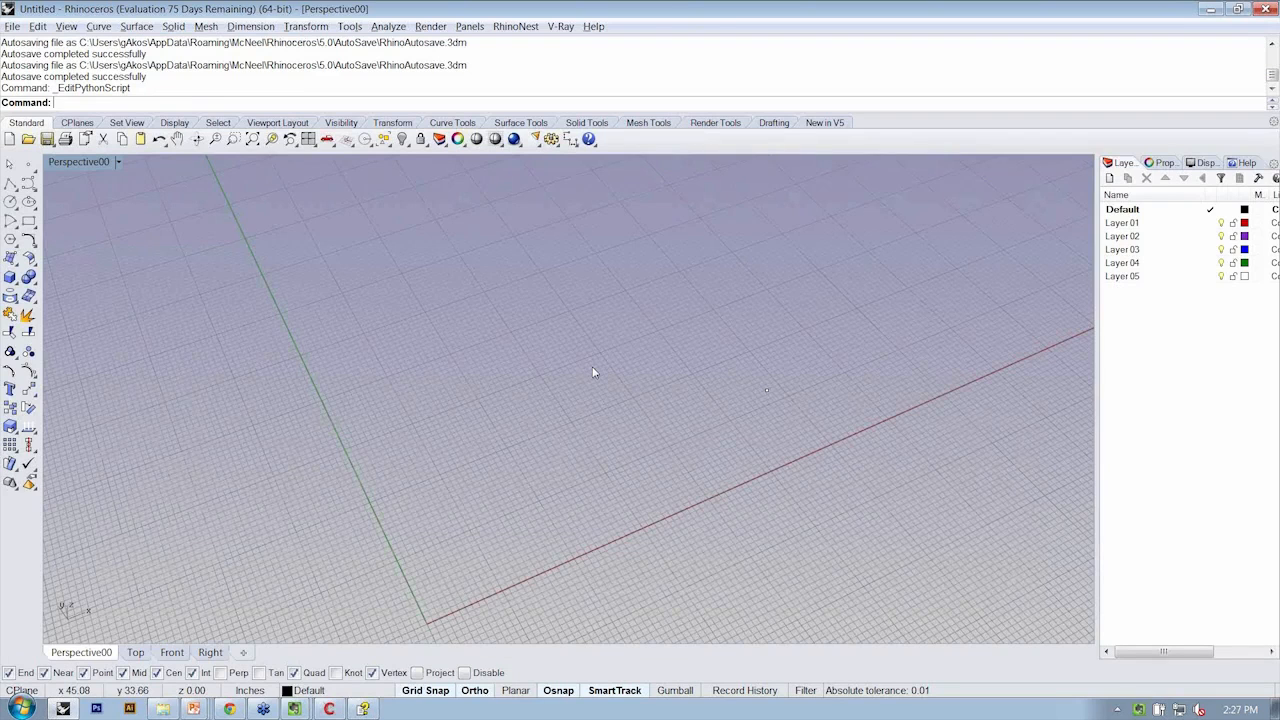
text(Grasshopper)
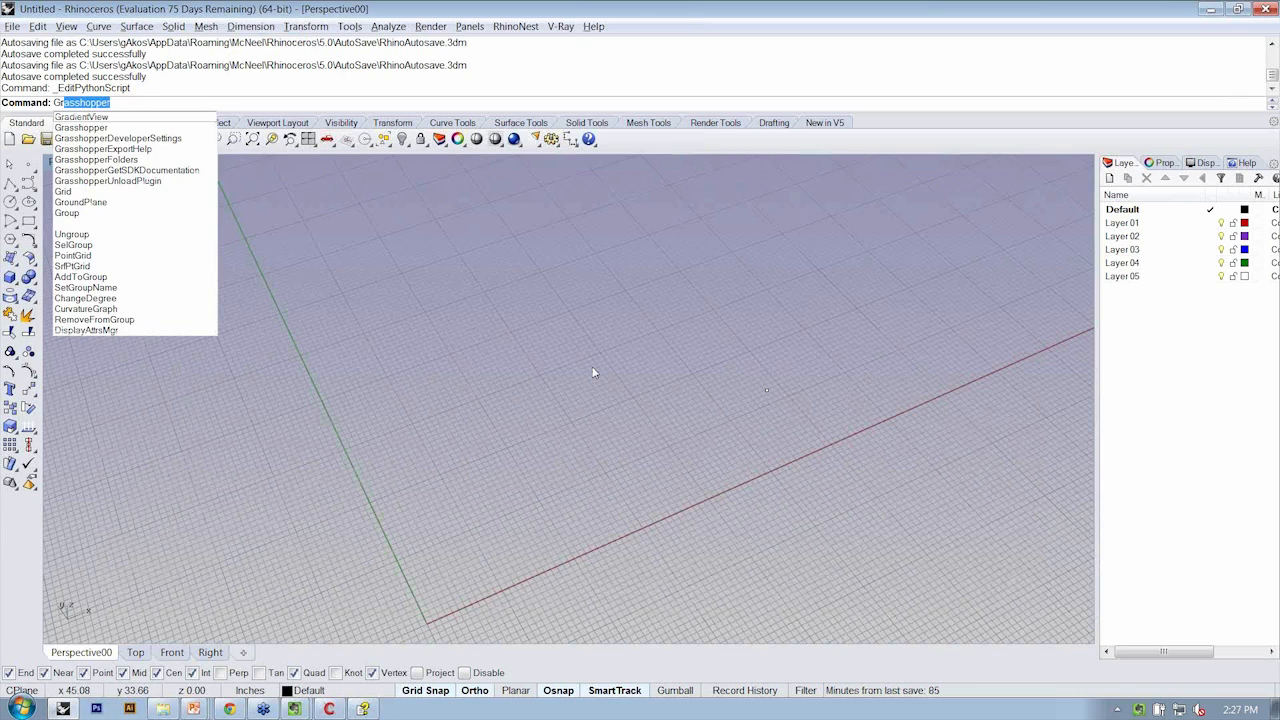
click(79, 127)
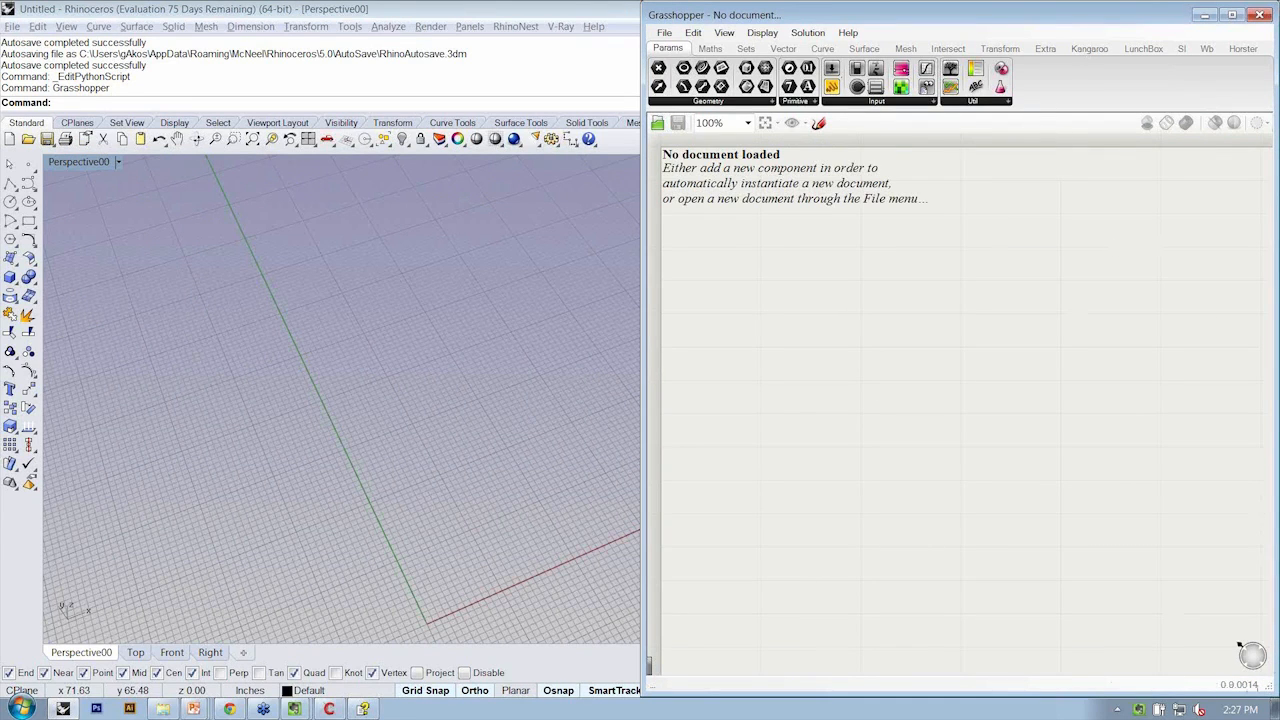
mouse_move(1084, 101)
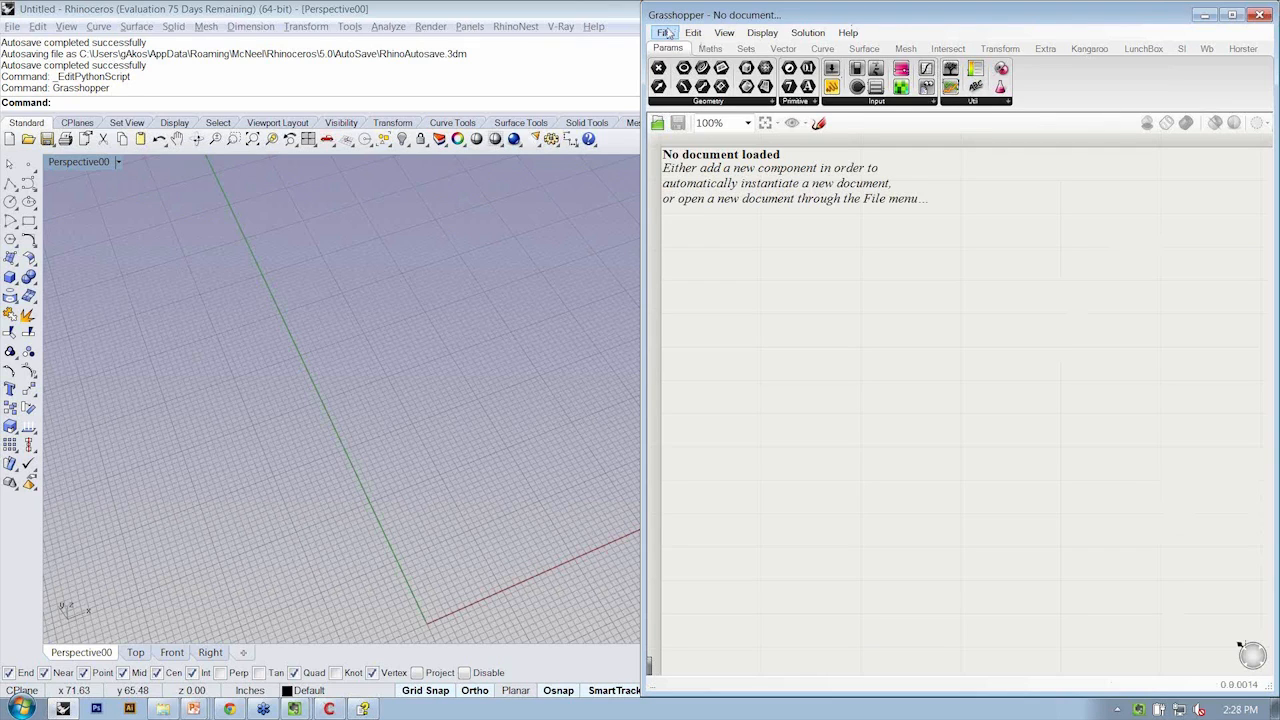
Open Grasshopper's File menu to reach Special Folders > Components Folder
click(667, 33)
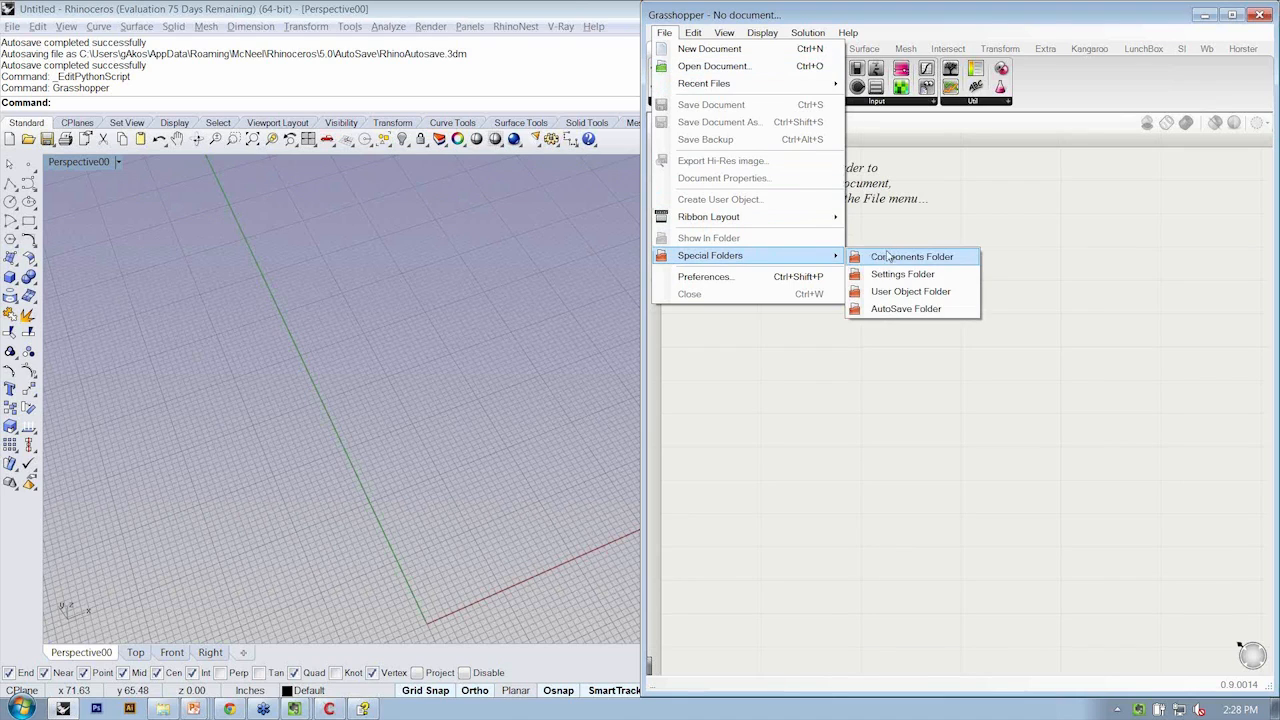
mouse_move(906, 258)
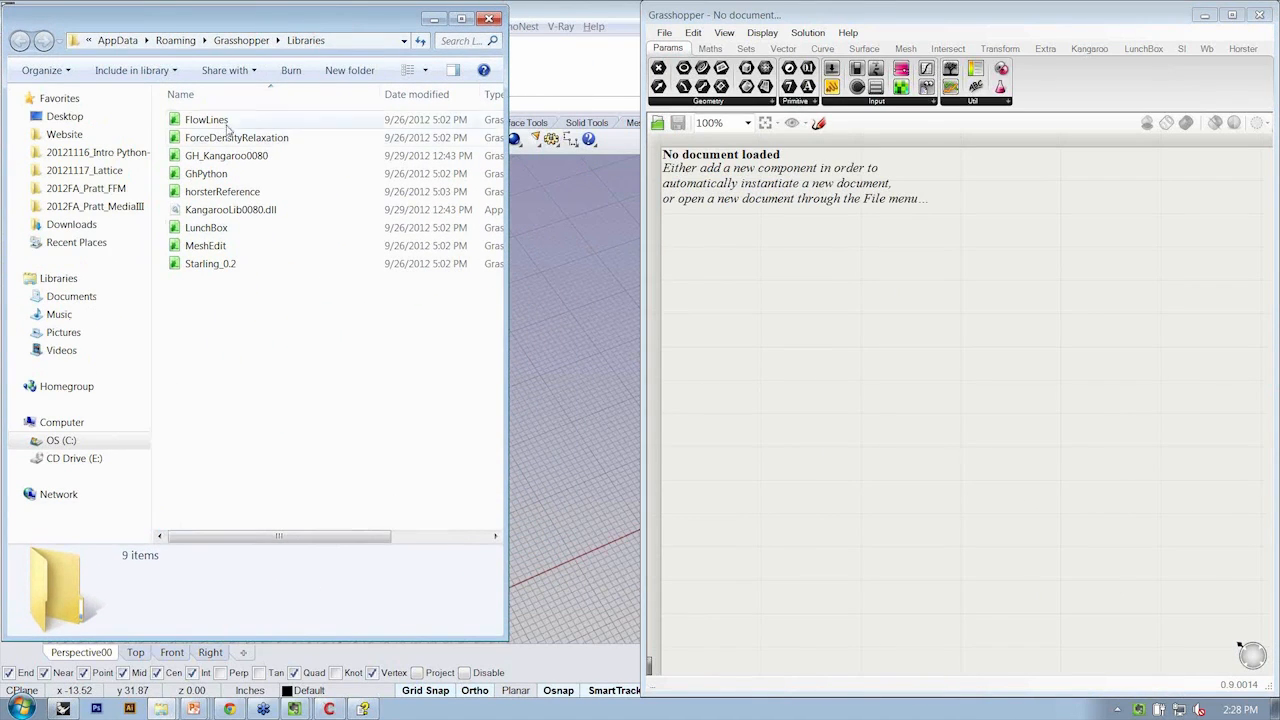
Review the installed .gha add-ons in AppData\Roaming\Grasshopper\Libraries
click(237, 137)
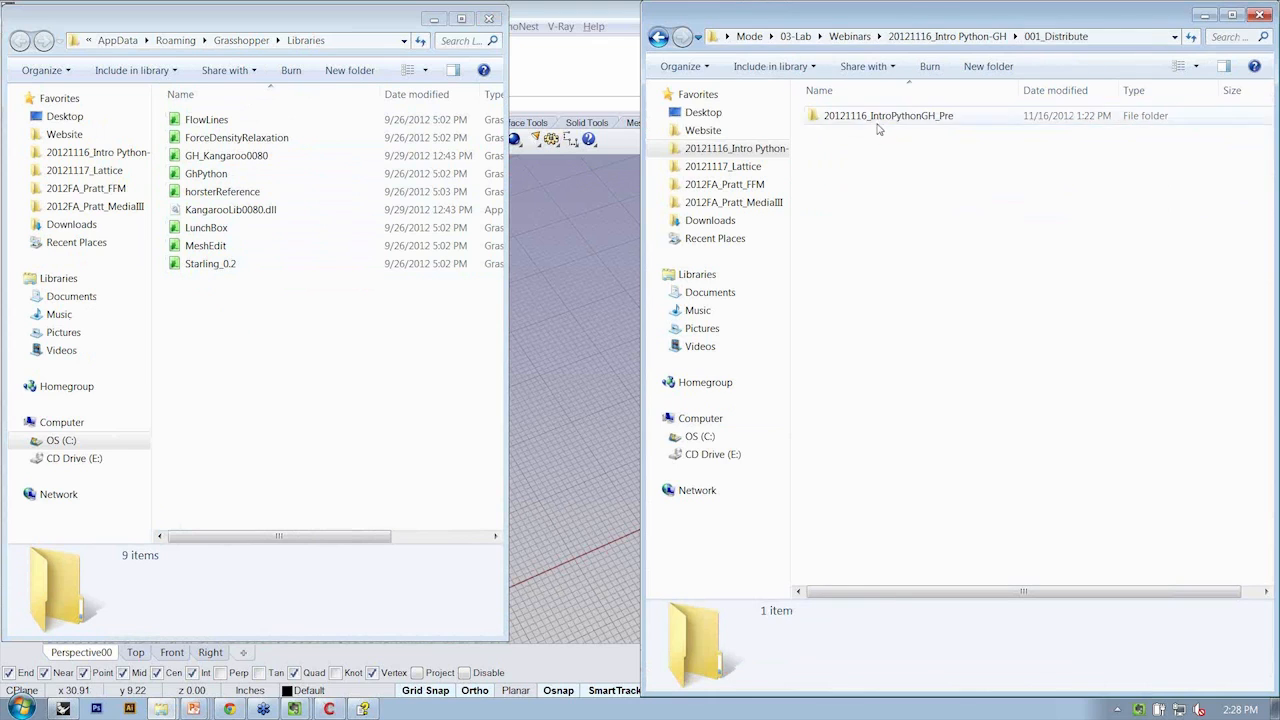
Copy GhPython from 20121116_IntroPythonGH_Pre > Installs into the Grasshopper Libraries folder
double_click(895, 115)
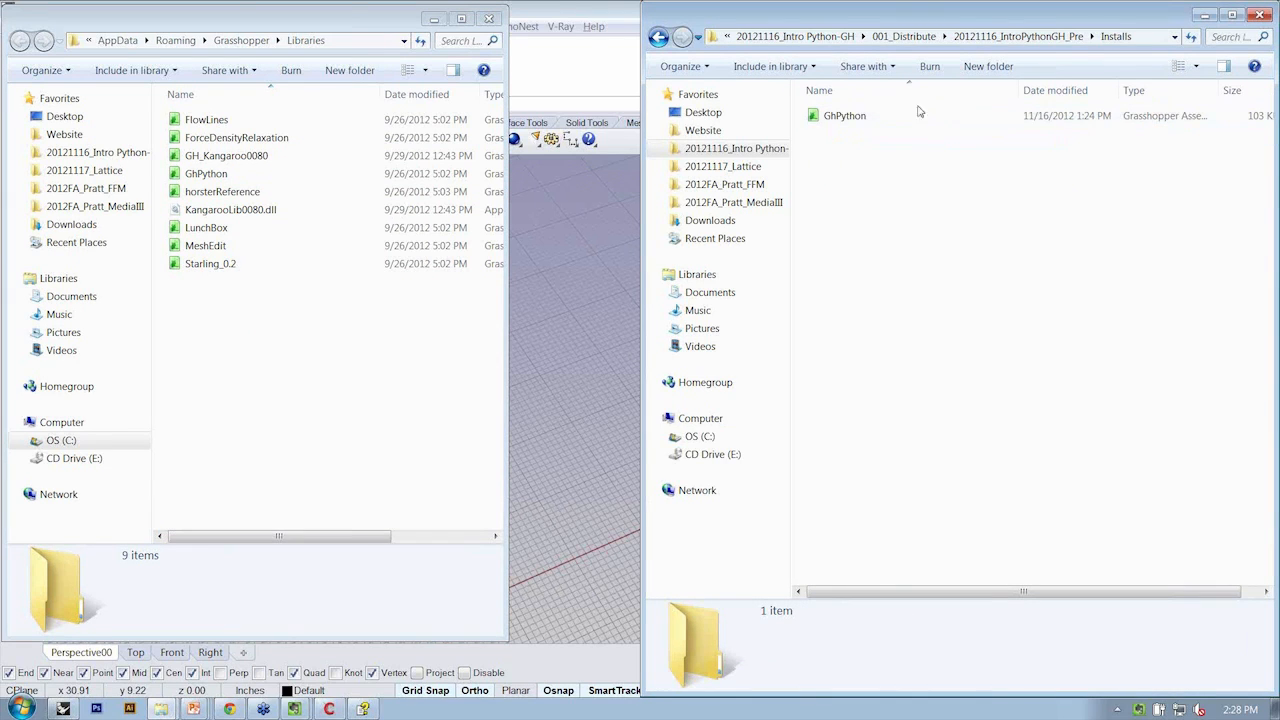
click(844, 115)
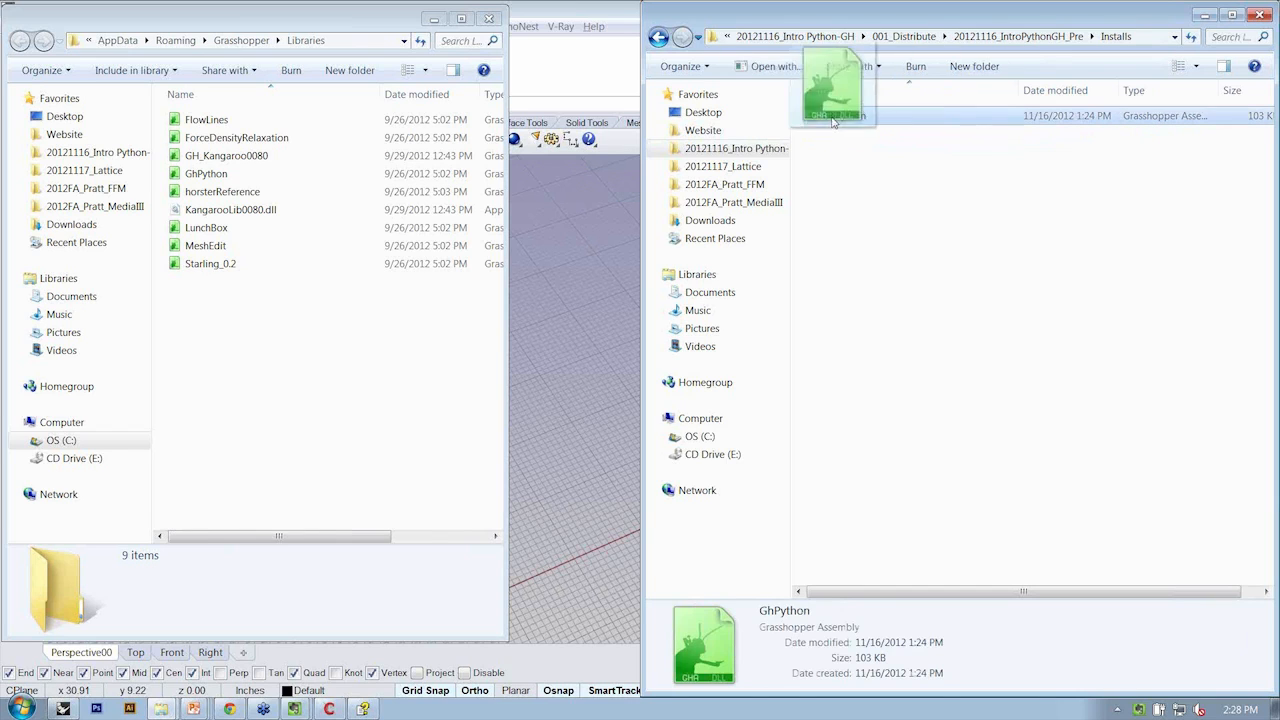
drag(835, 85, 293, 265)
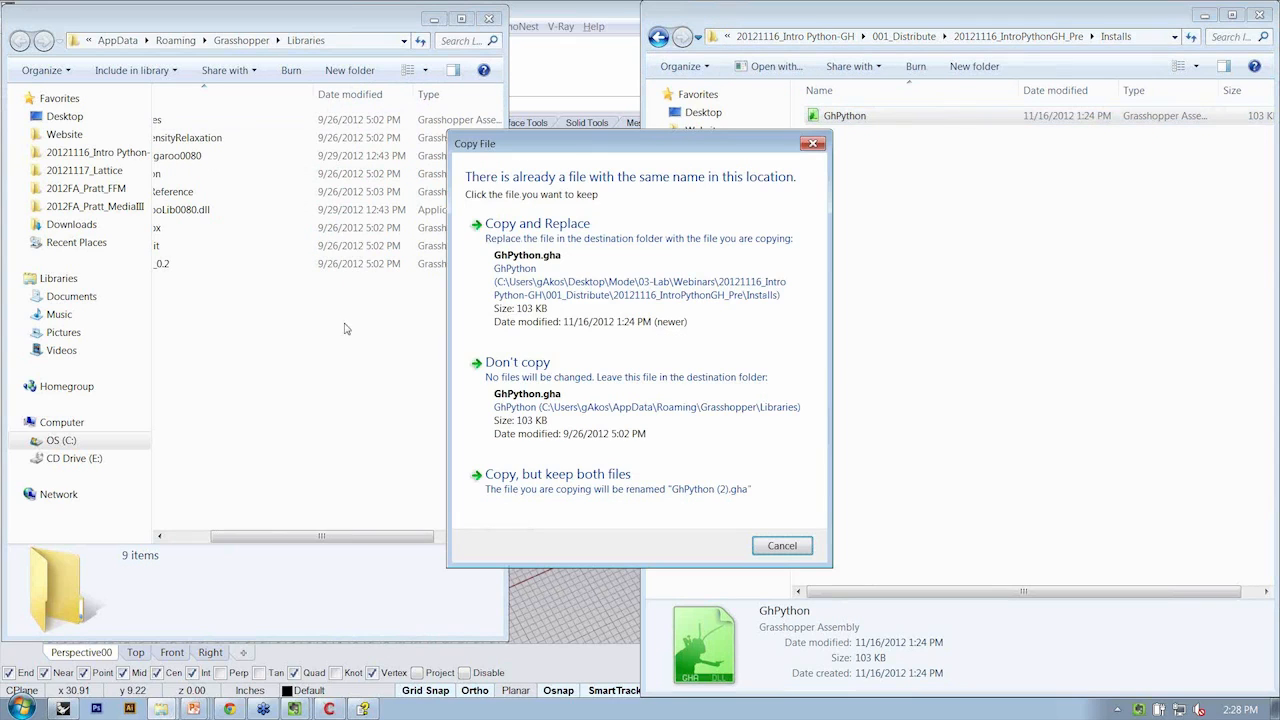
mouse_move(350, 353)
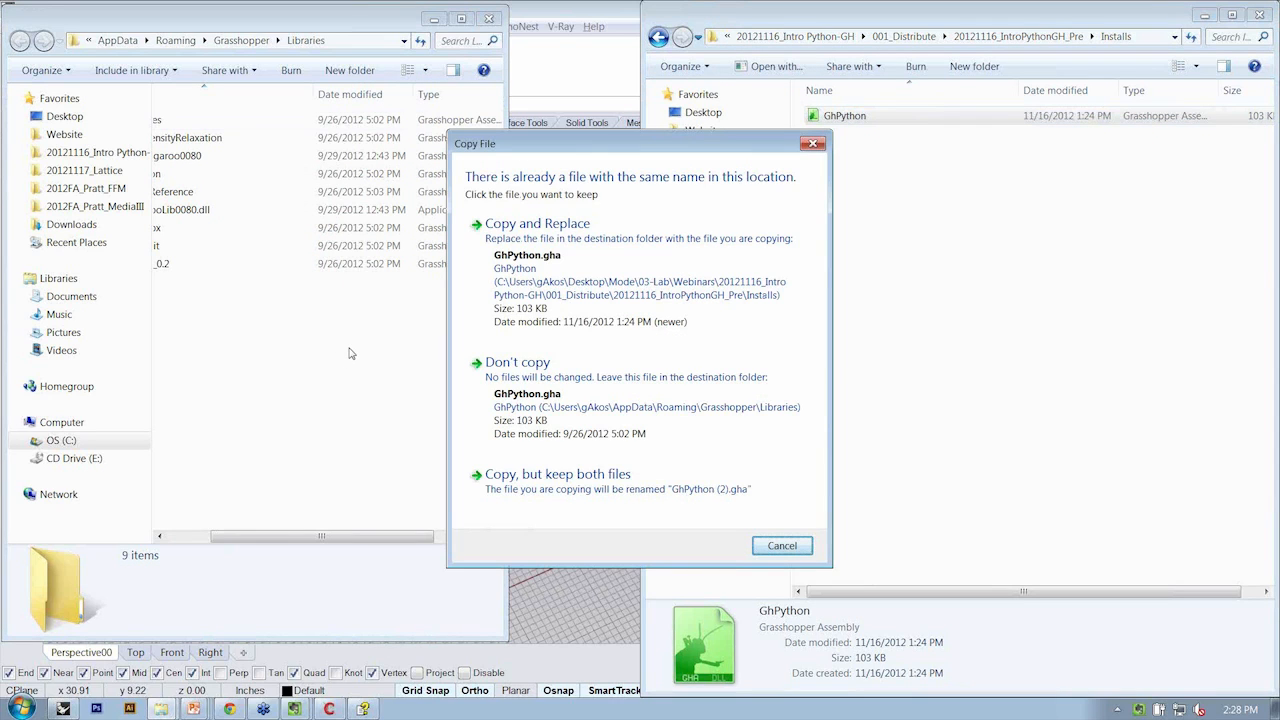
mouse_move(406, 366)
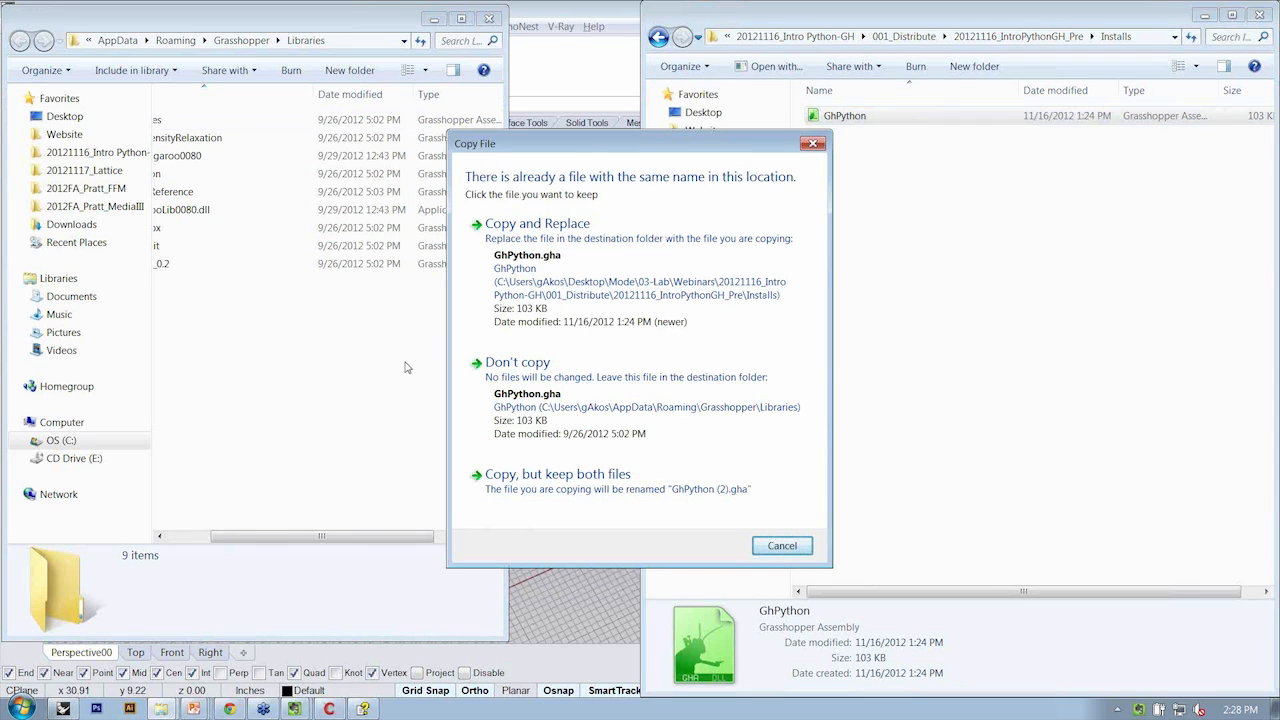
mouse_move(788, 156)
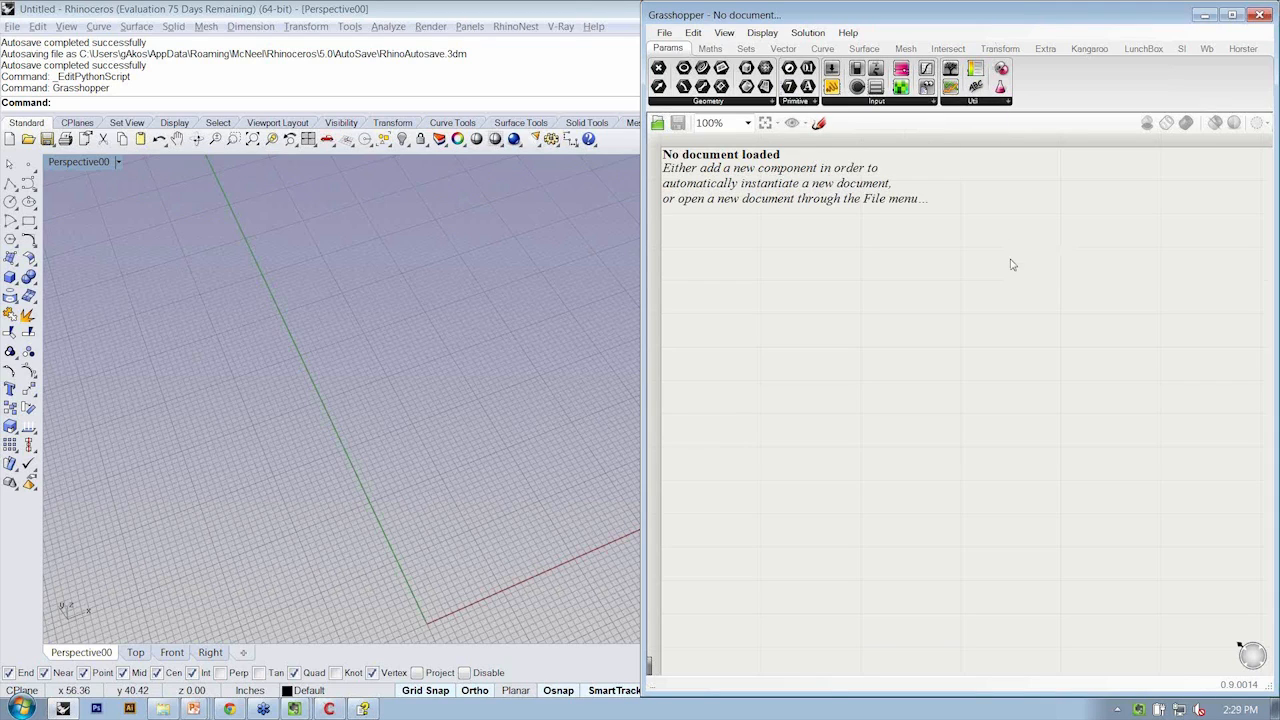
mouse_move(952, 97)
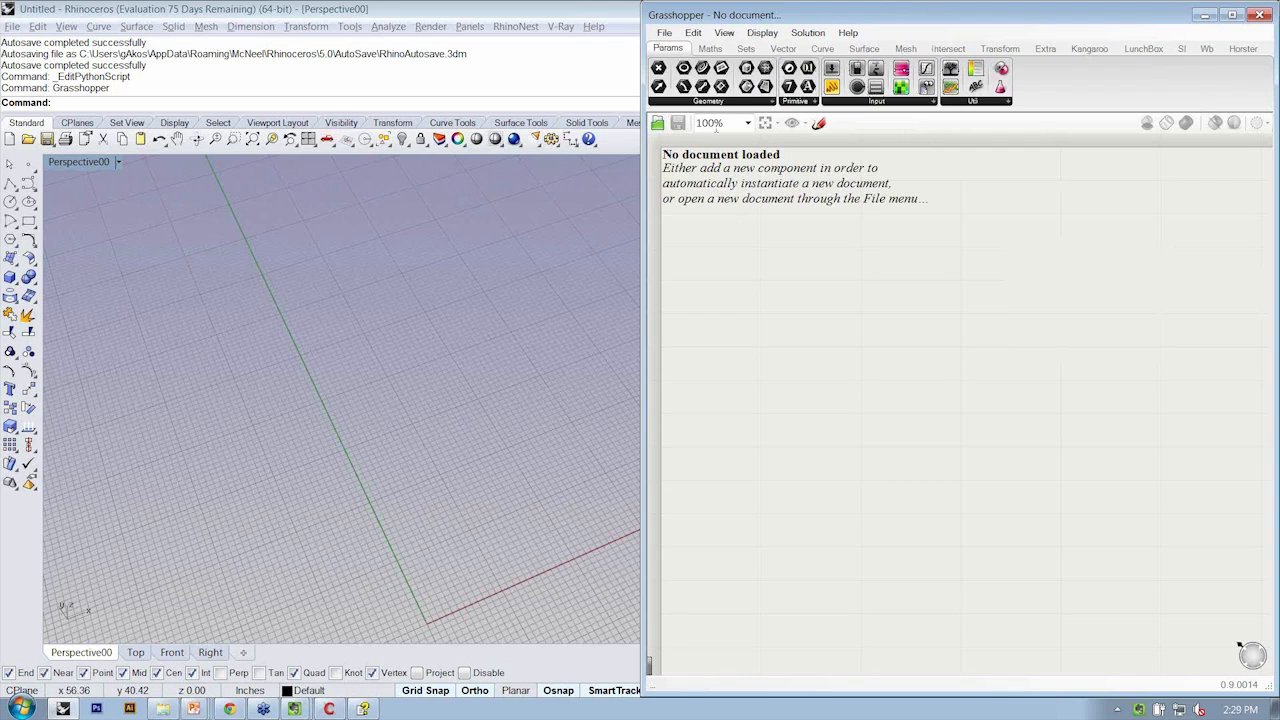
Confirm Python Script appears under Maths > Script, then close Grasshopper
click(711, 48)
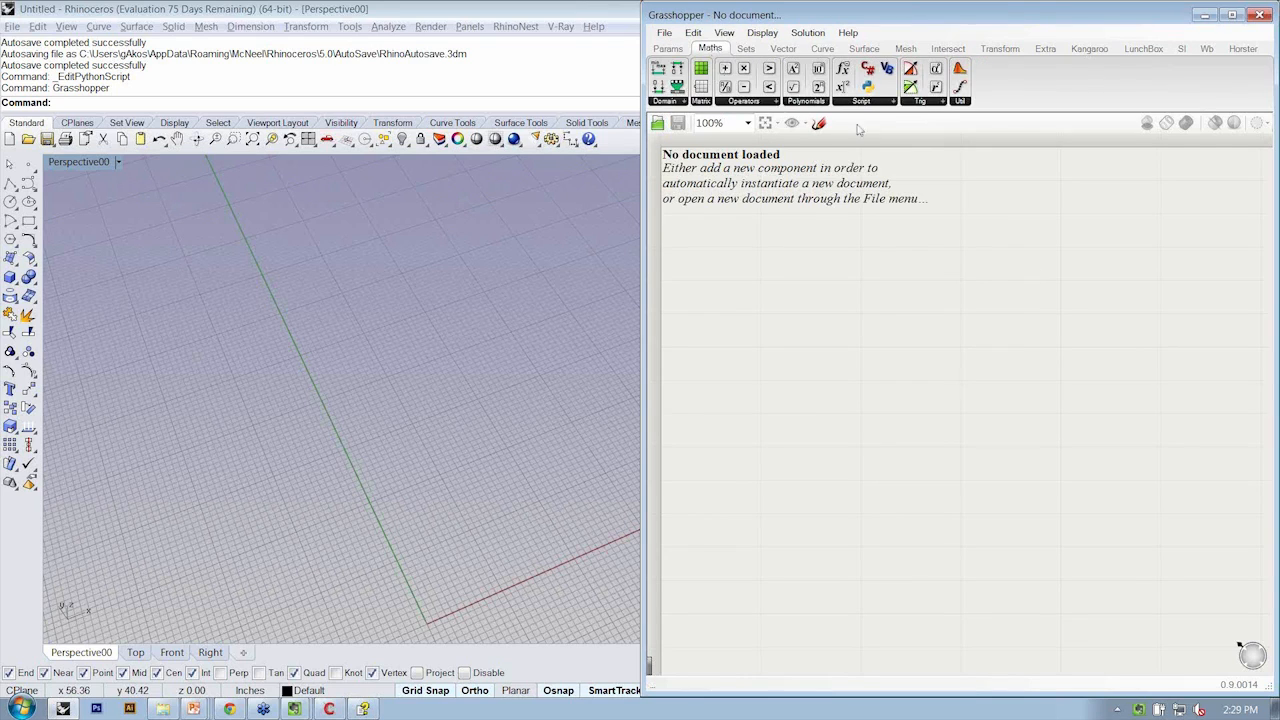
click(891, 100)
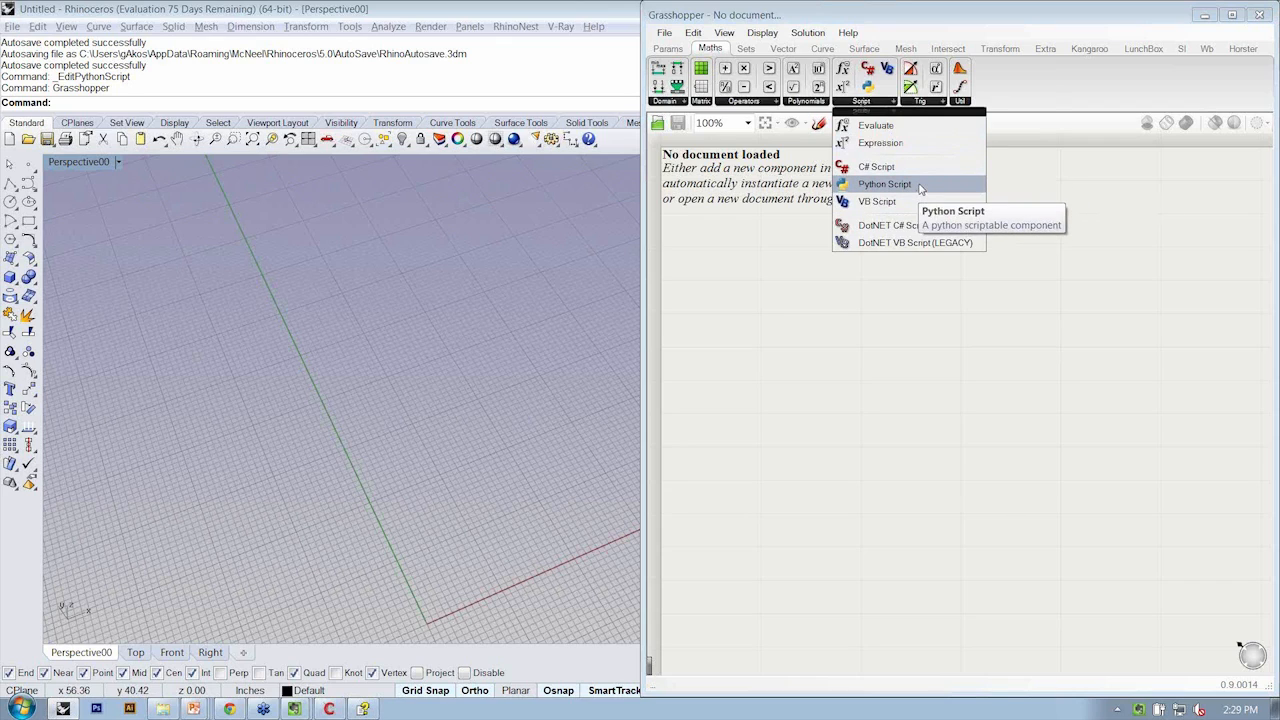
mouse_move(909, 196)
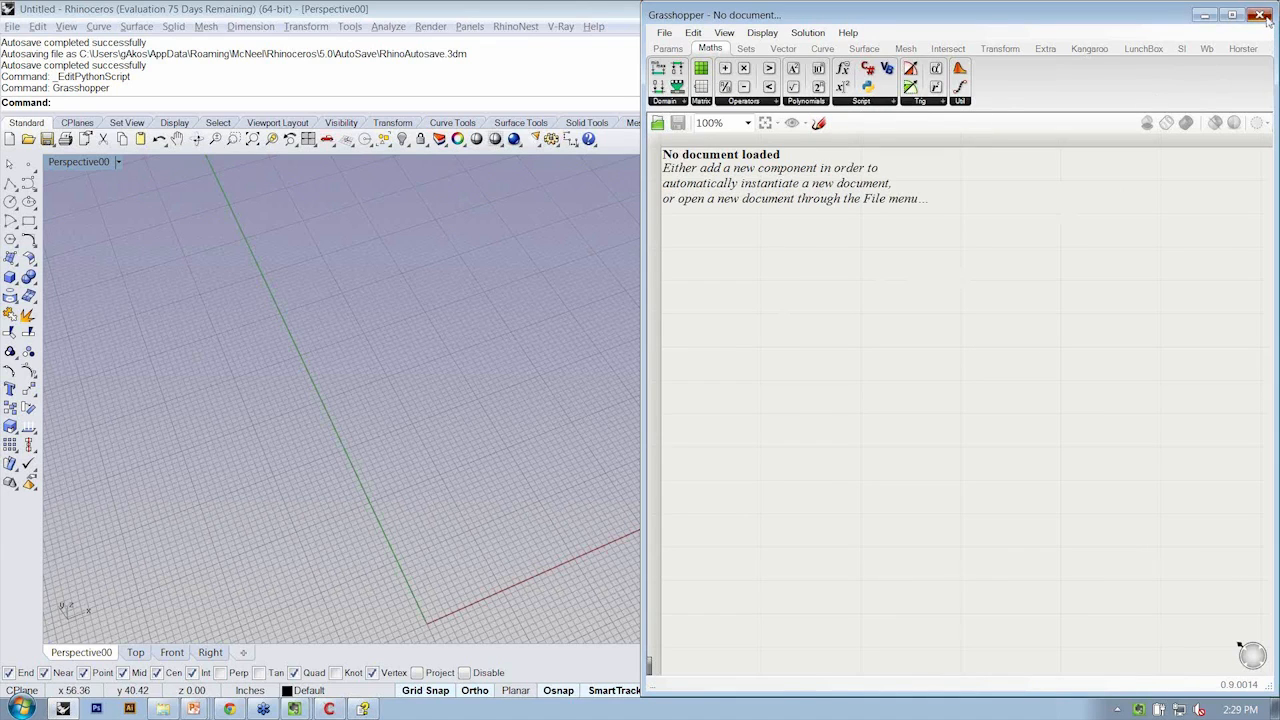
click(1263, 13)
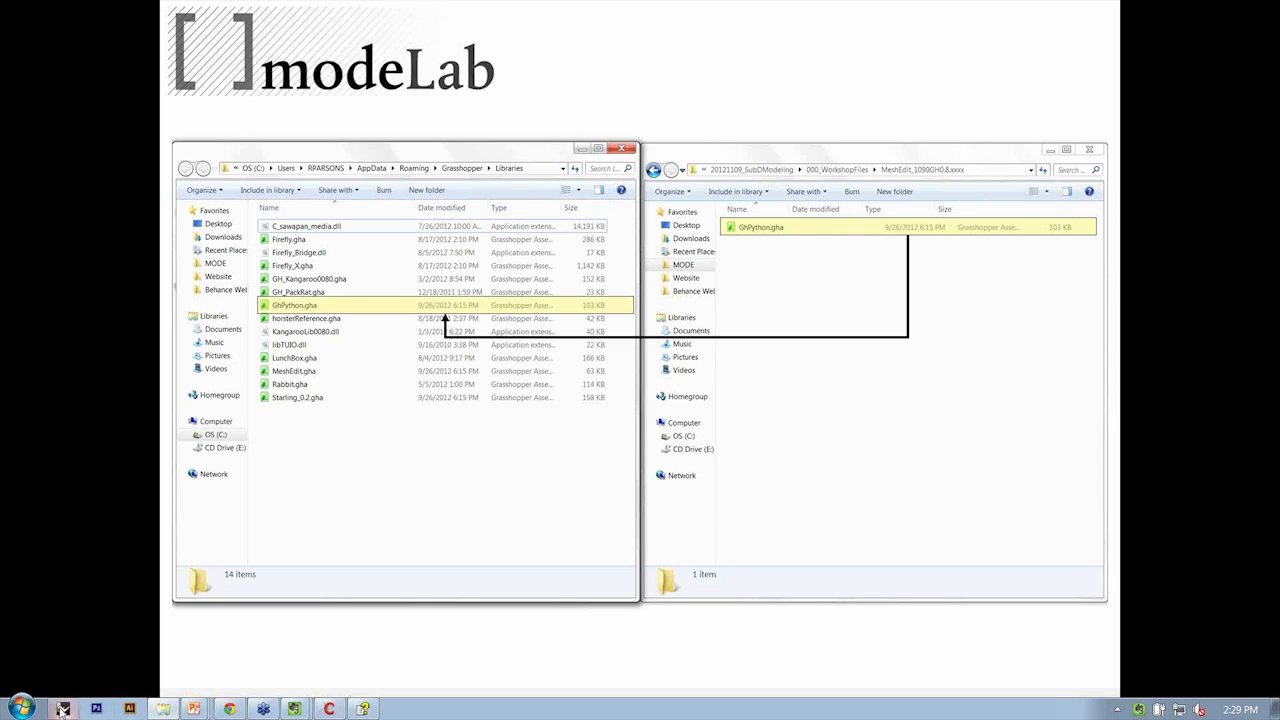
mouse_move(911, 50)
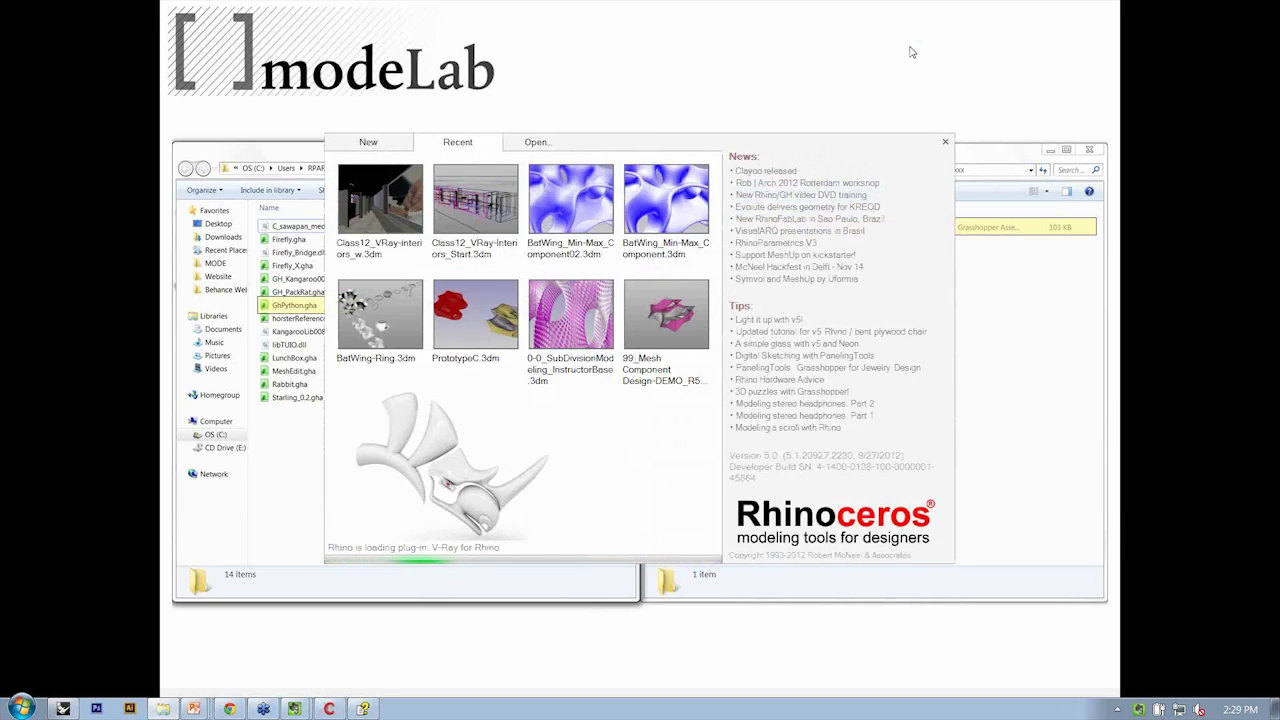
Start a new Large Objects - Inches model and relaunch Grasshopper
click(367, 142)
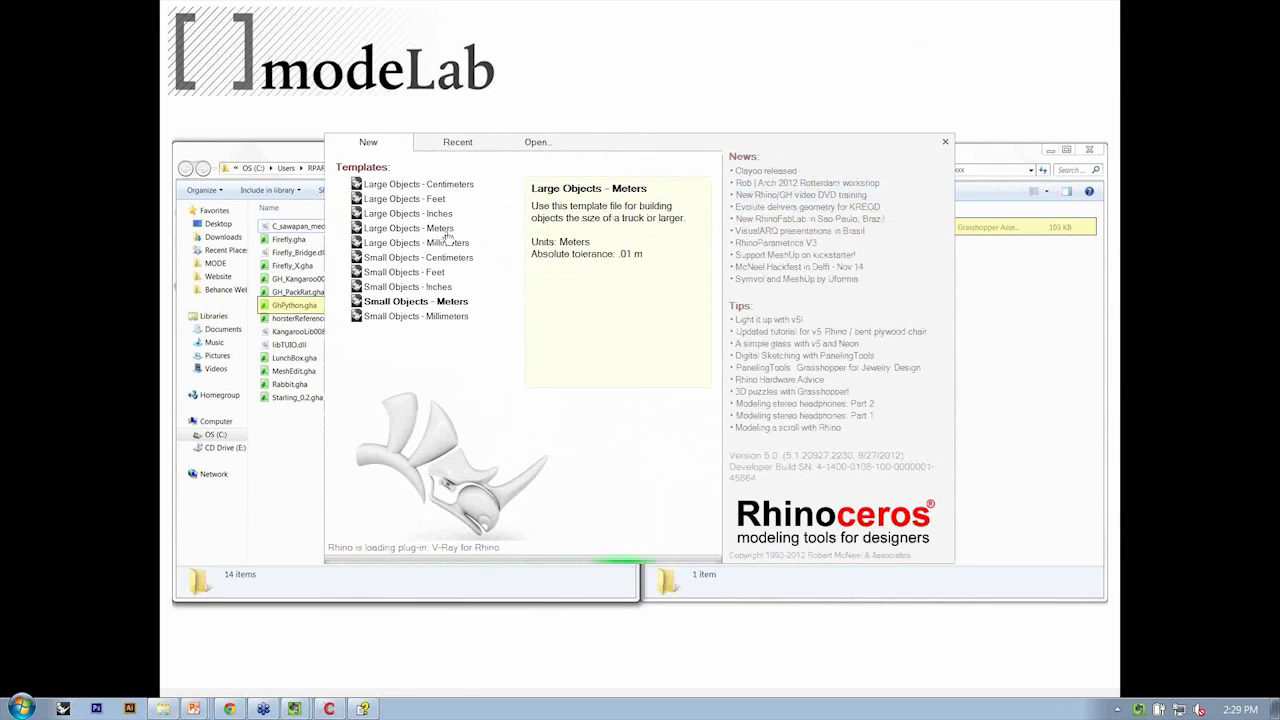
click(412, 301)
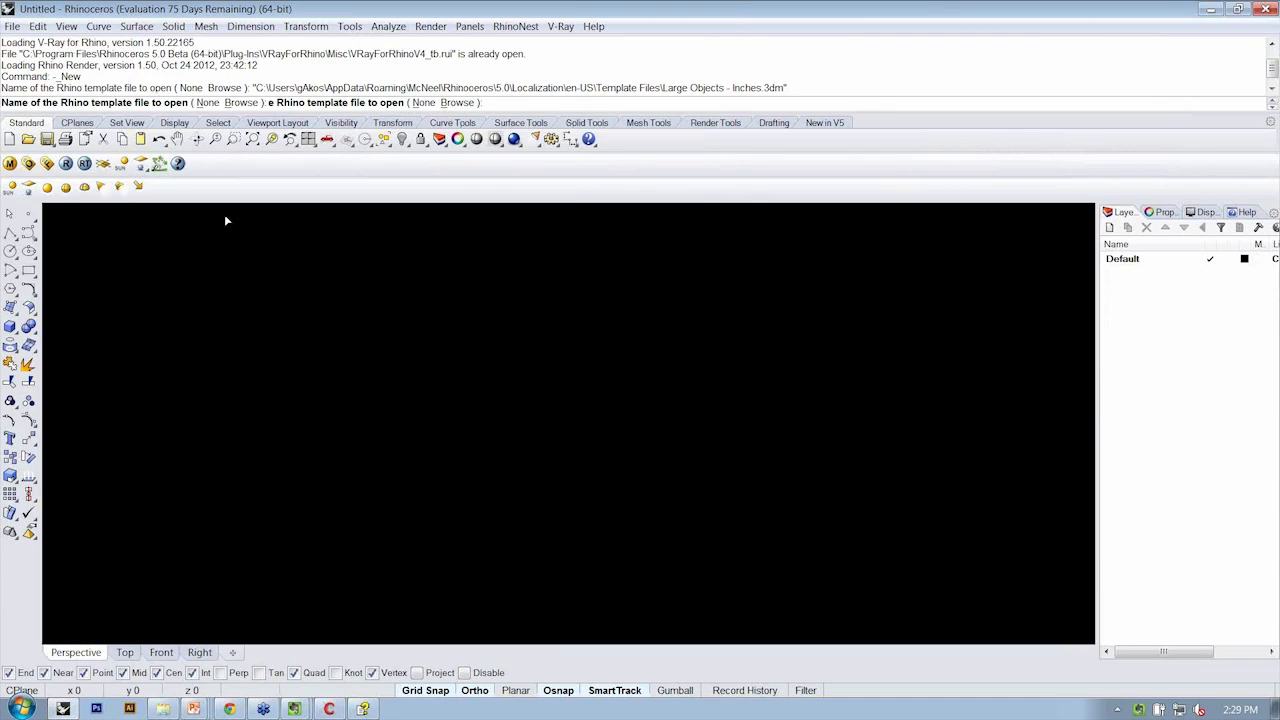
key(Enter)
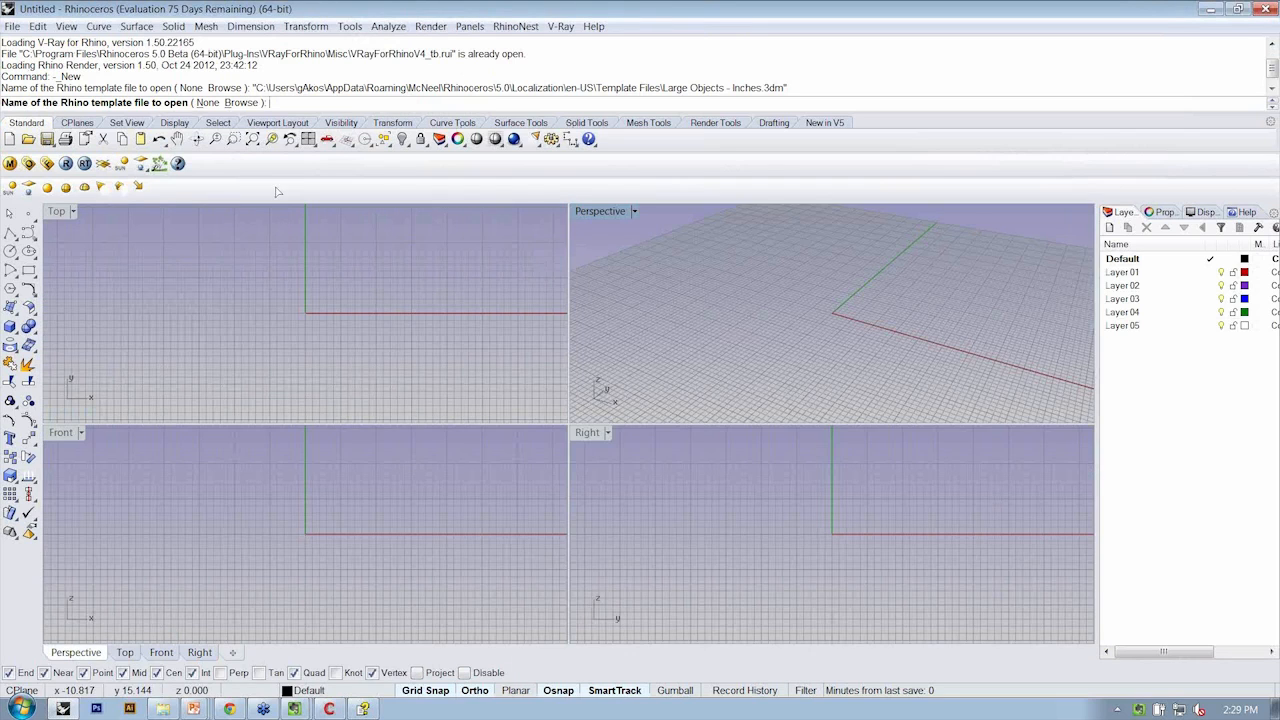
right_click(278, 192)
text(Grasshopper)
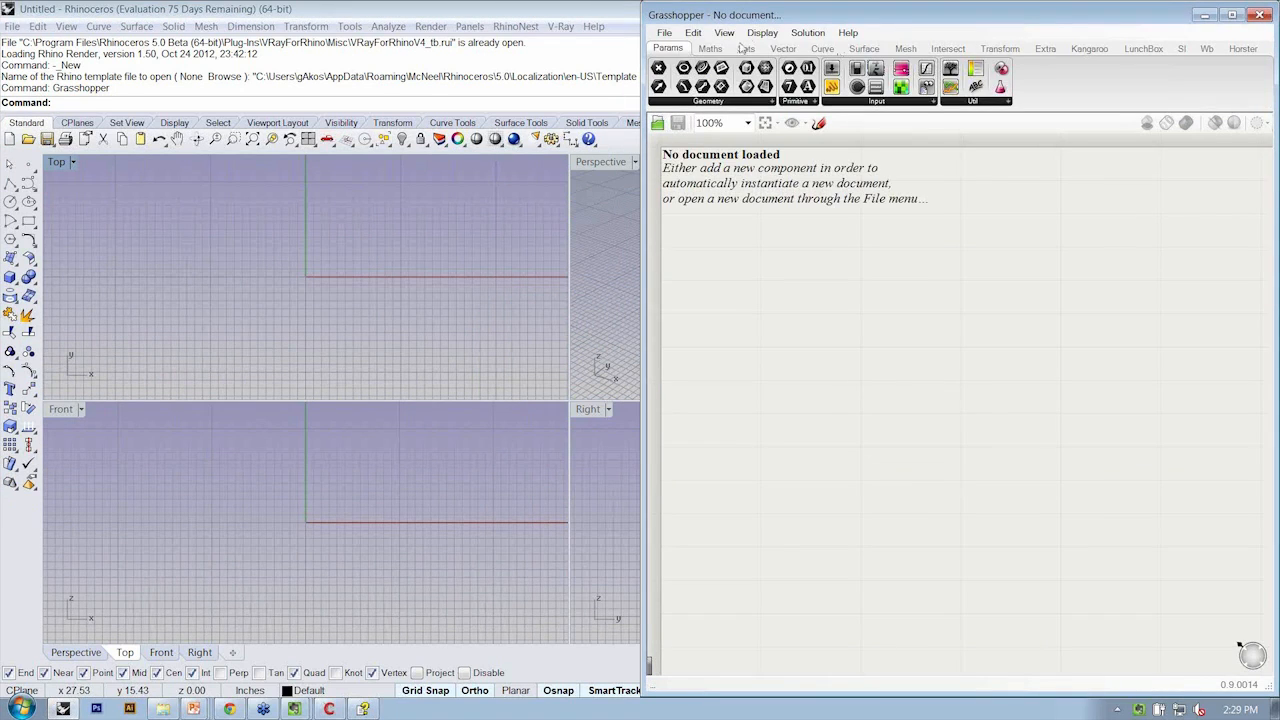
Show the Maths components and expand the Script panel's full list
click(711, 48)
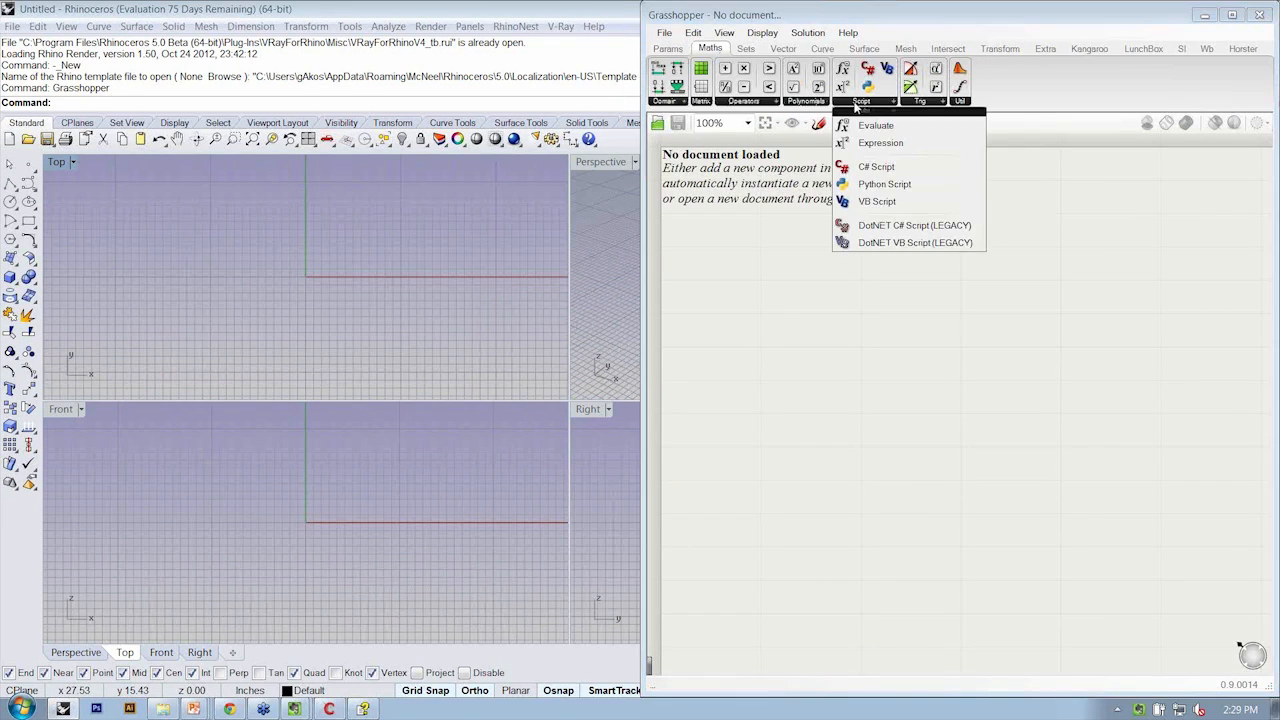
click(884, 252)
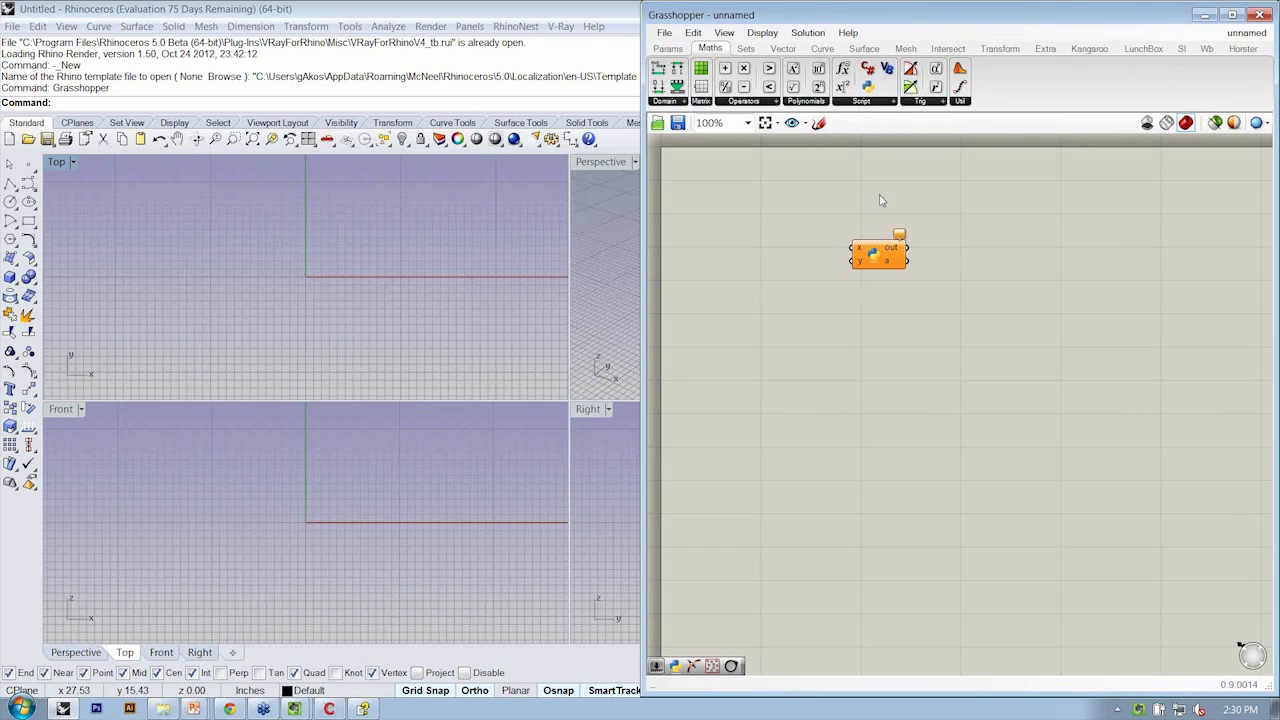
mouse_move(775, 162)
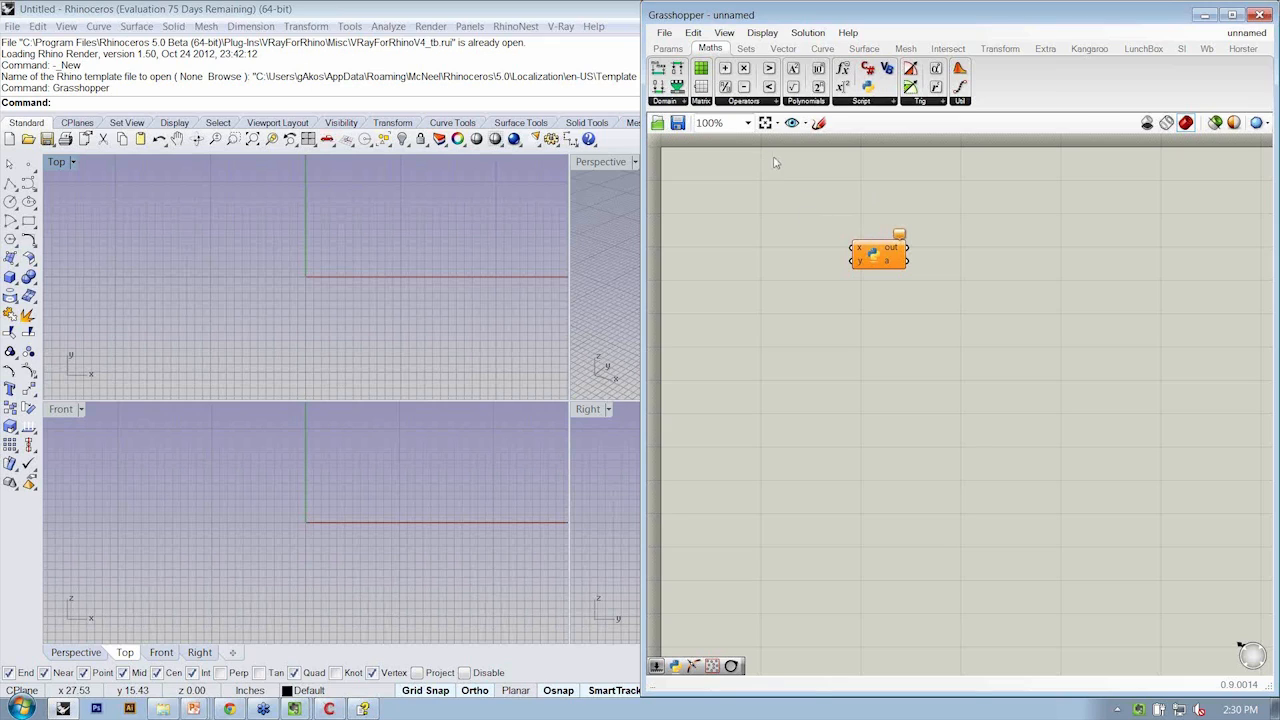
mouse_move(876, 226)
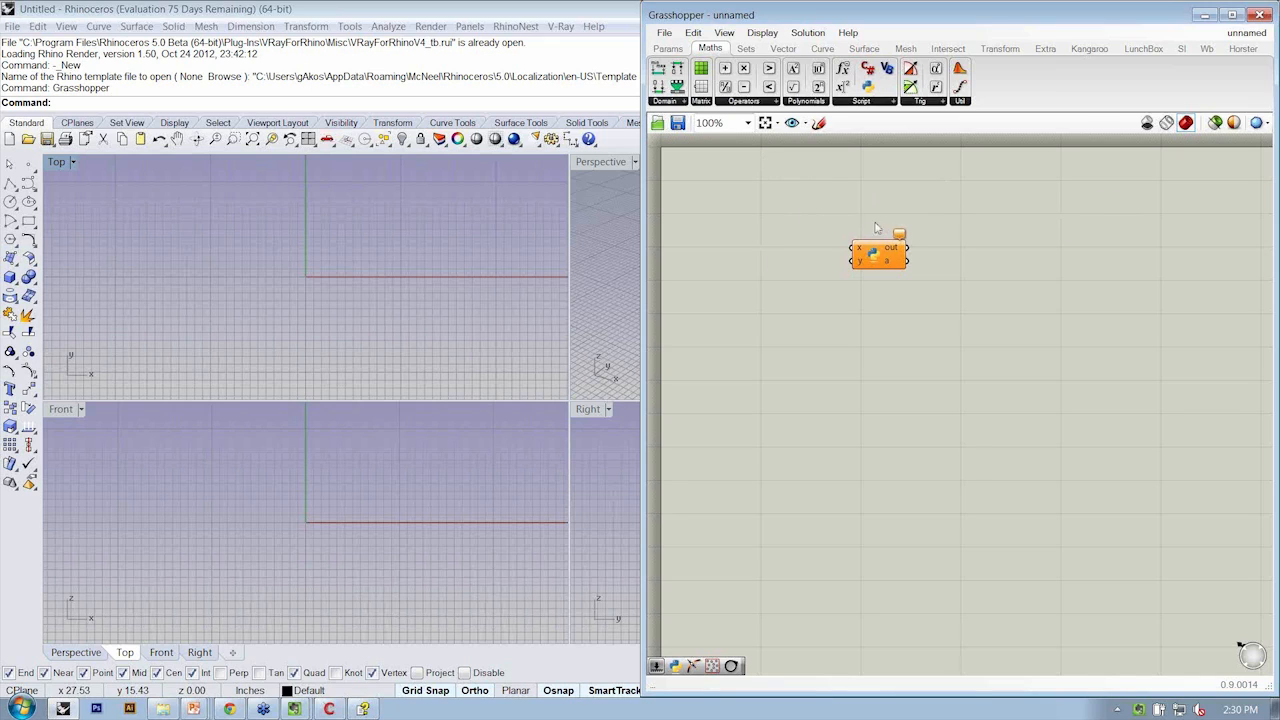
mouse_move(1065, 70)
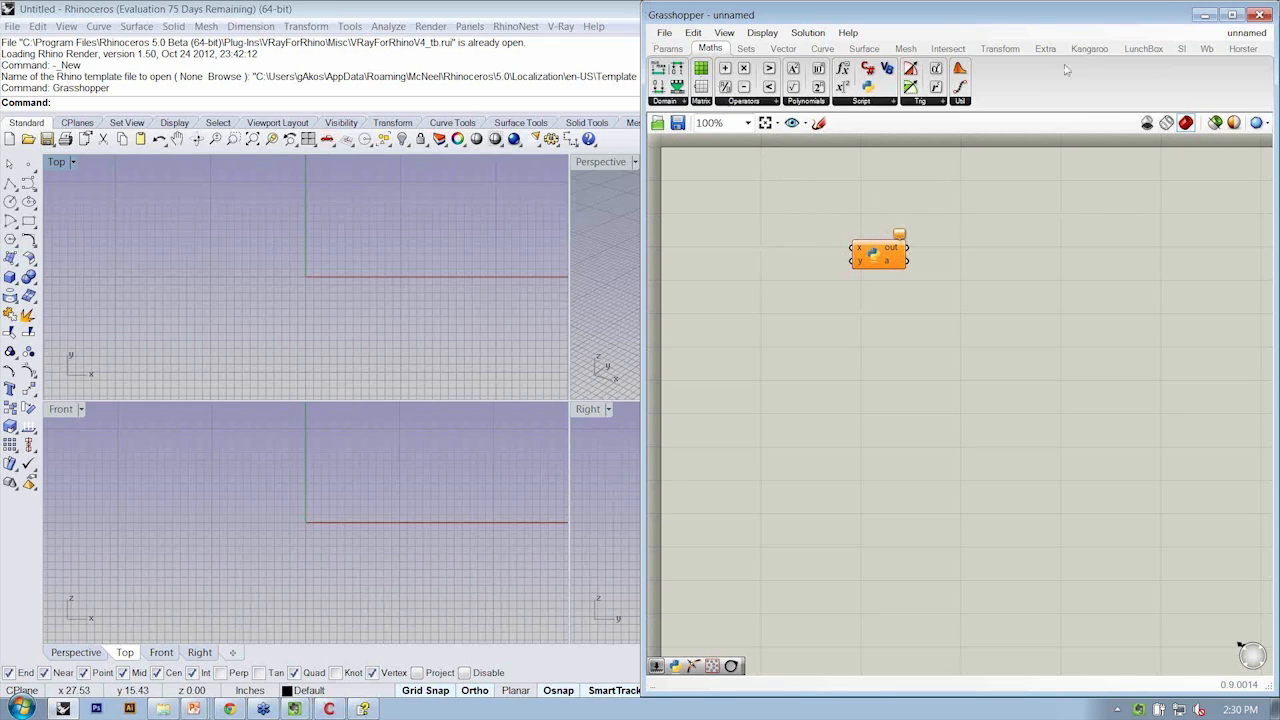
mouse_move(828, 241)
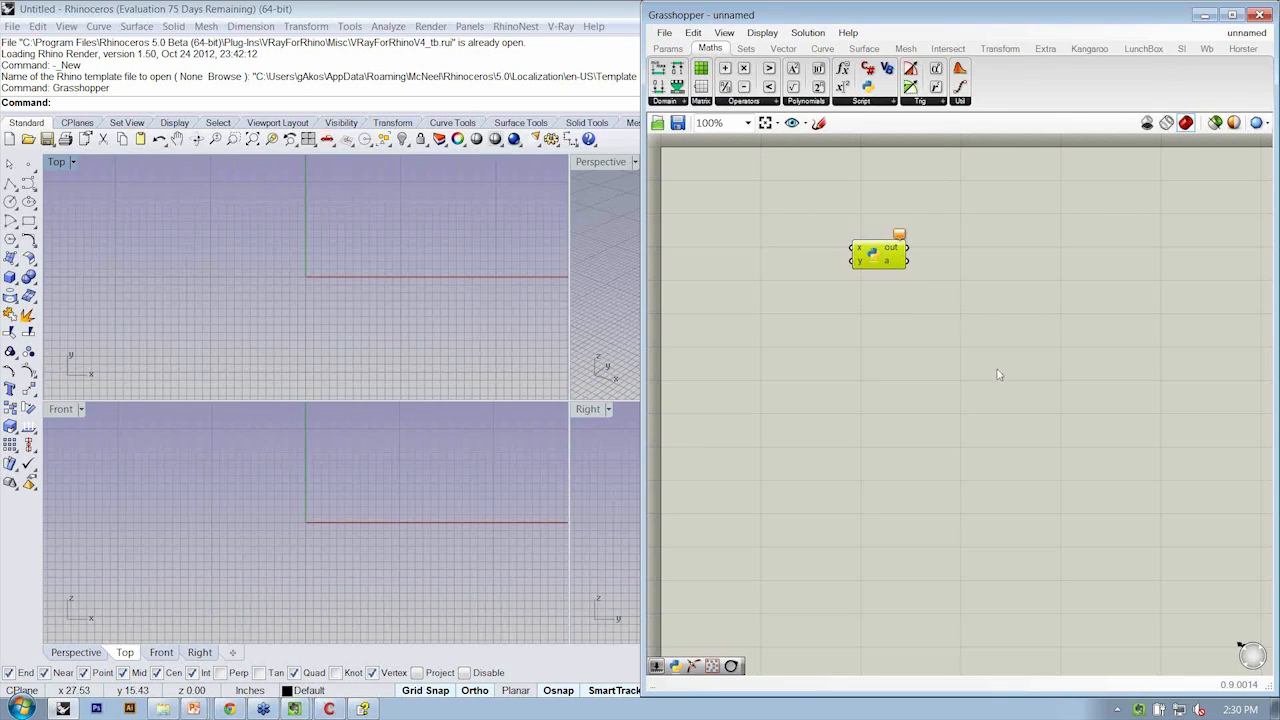
mouse_move(900, 421)
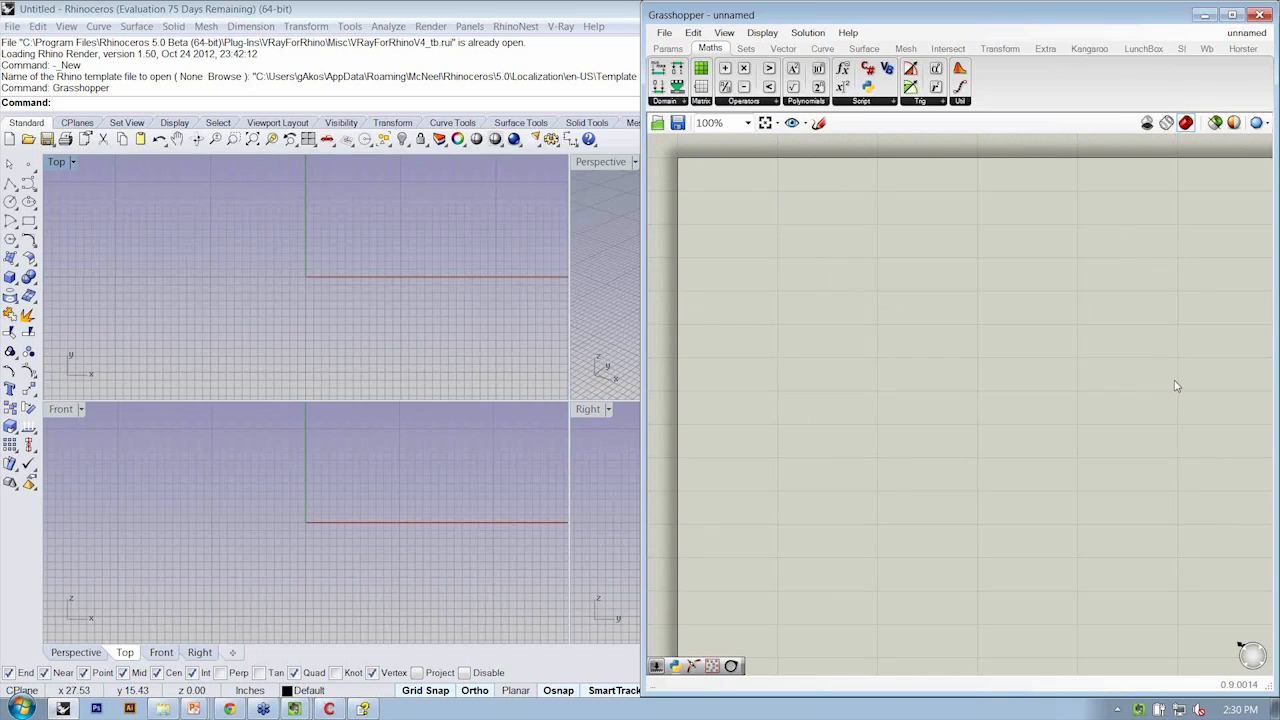
Browse from the Grasshopper Components Folder to the workshop's Installs folder
click(666, 48)
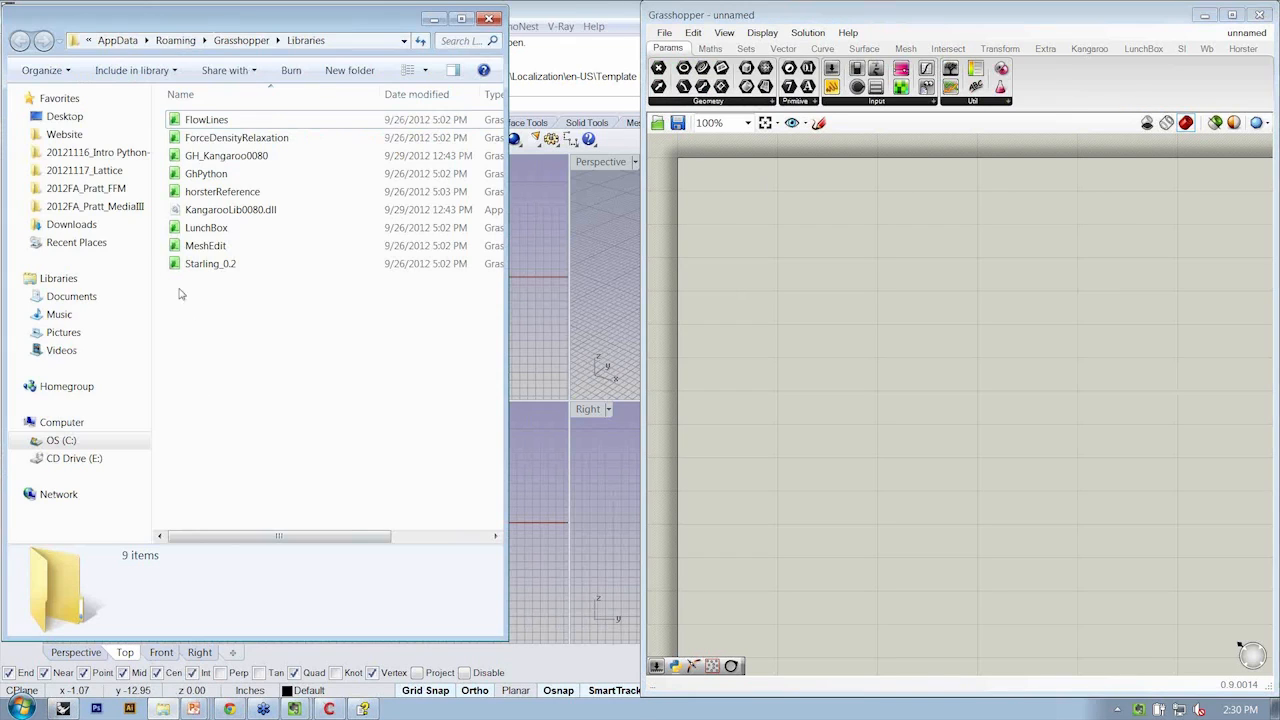
click(95, 152)
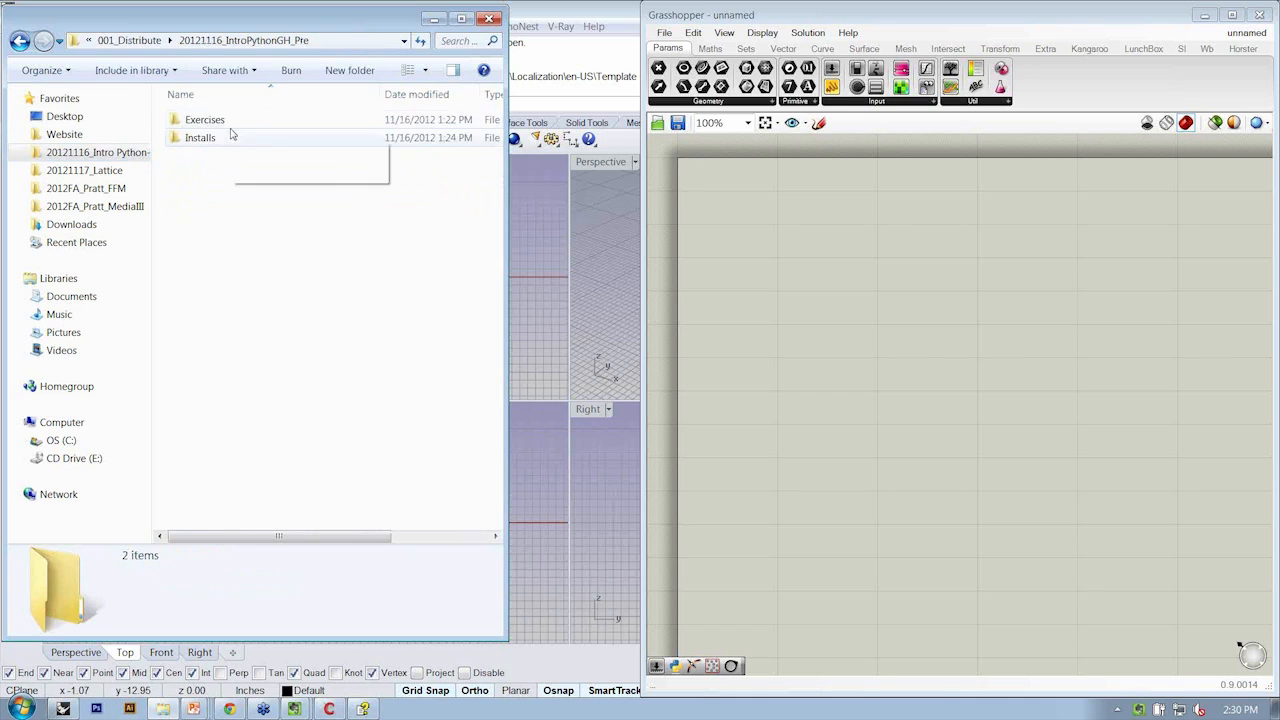
double_click(200, 137)
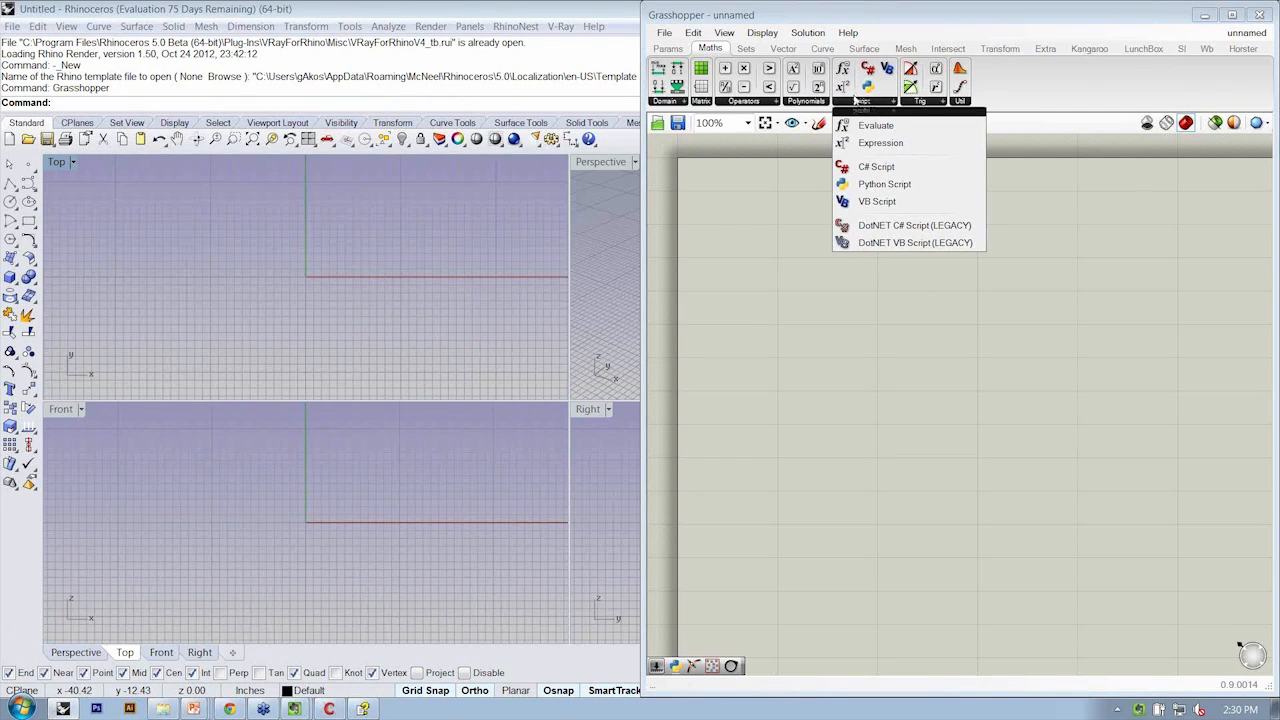
mouse_move(882, 184)
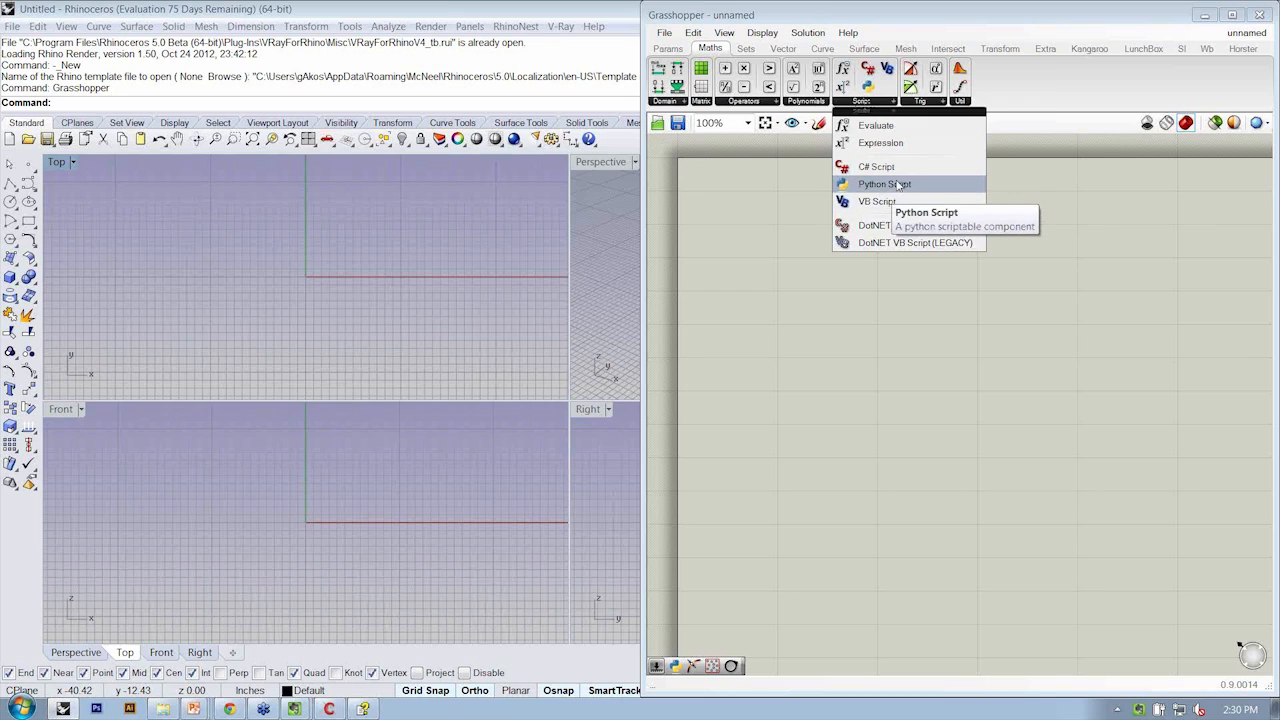
mouse_move(926, 191)
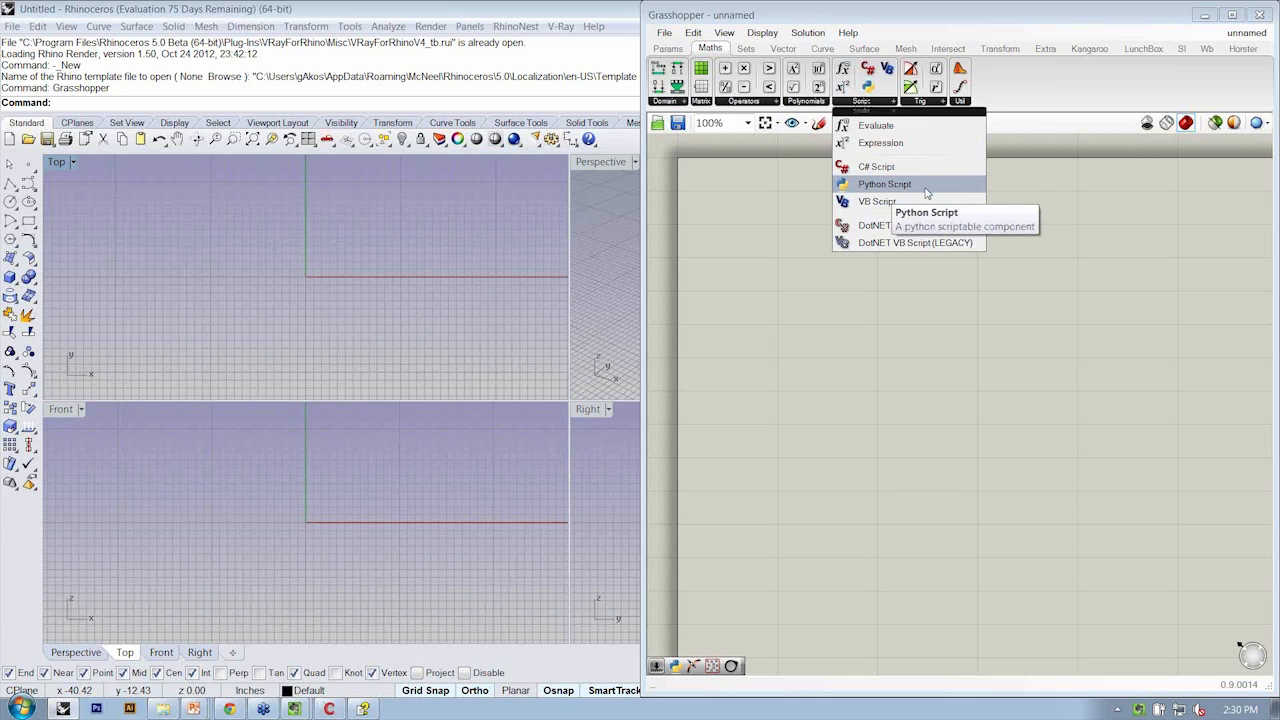
mouse_move(1101, 200)
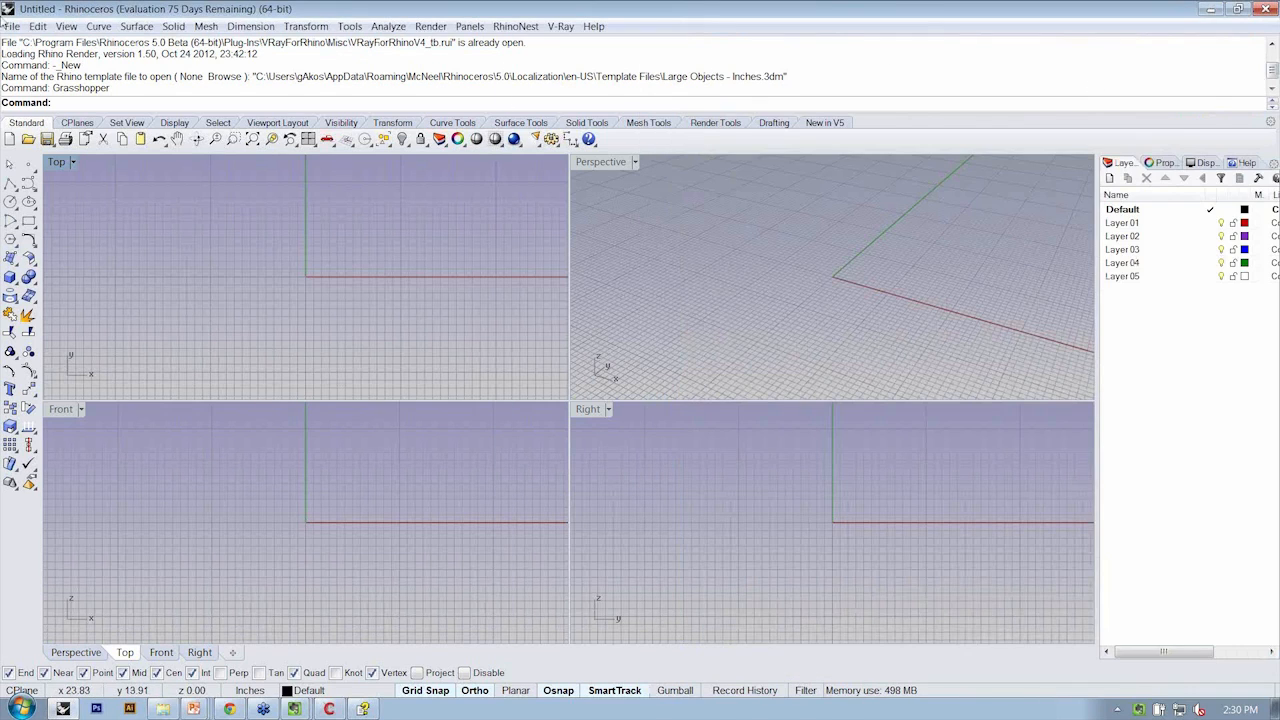
mouse_move(963, 297)
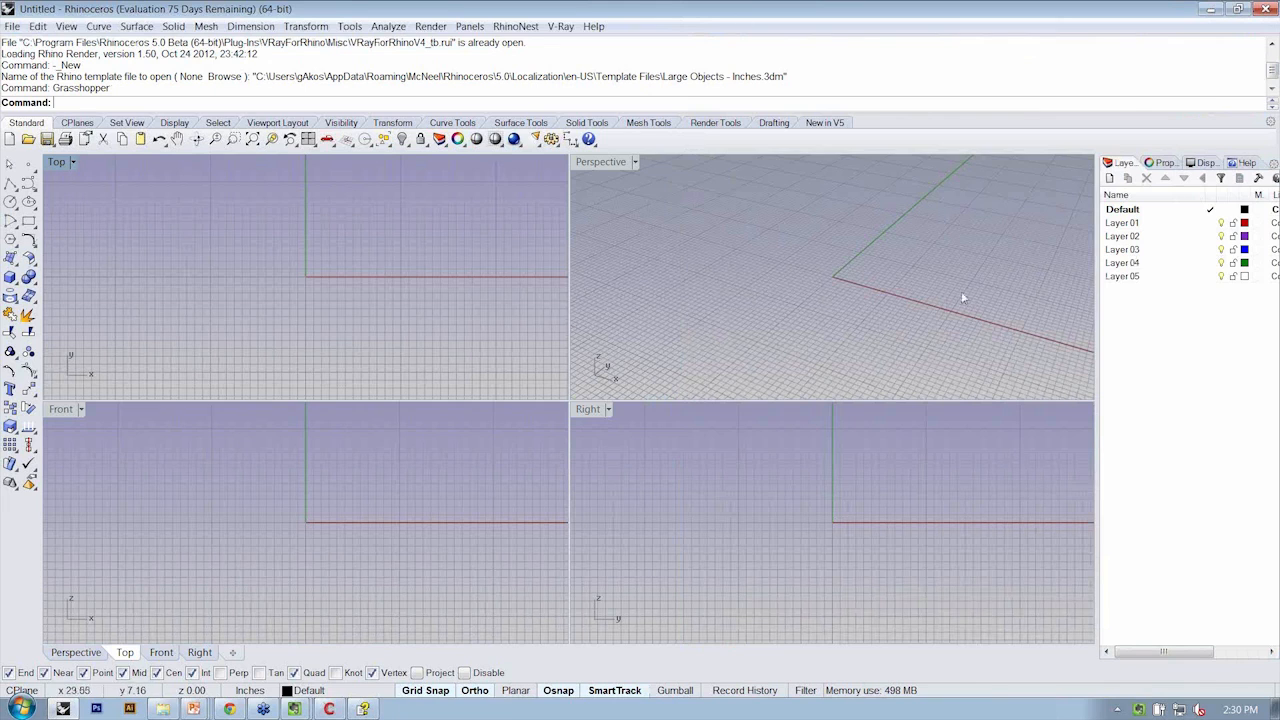